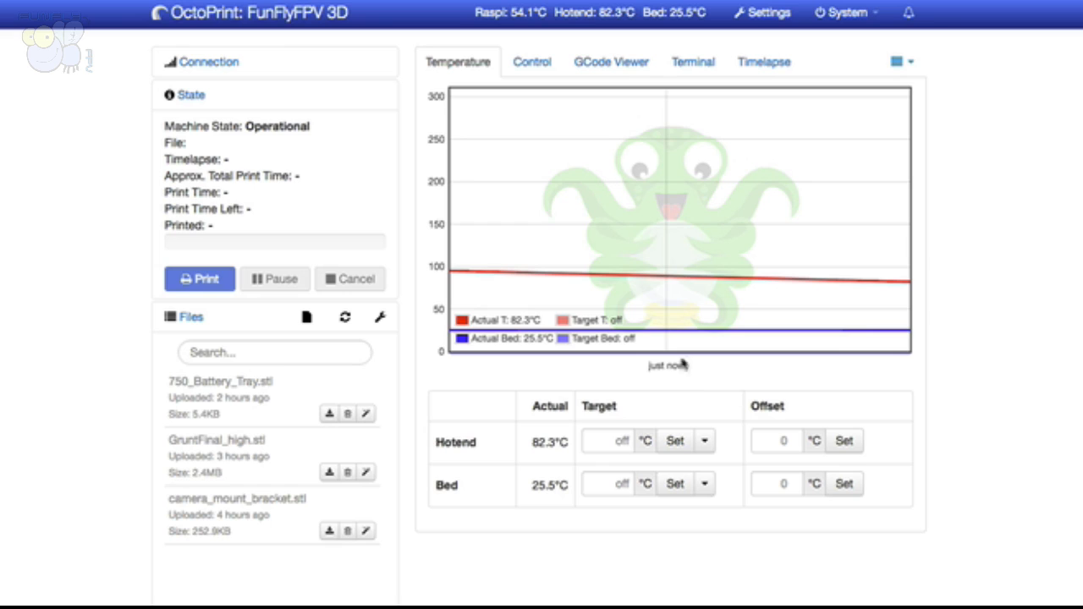
pyautogui.moveTo(280, 66)
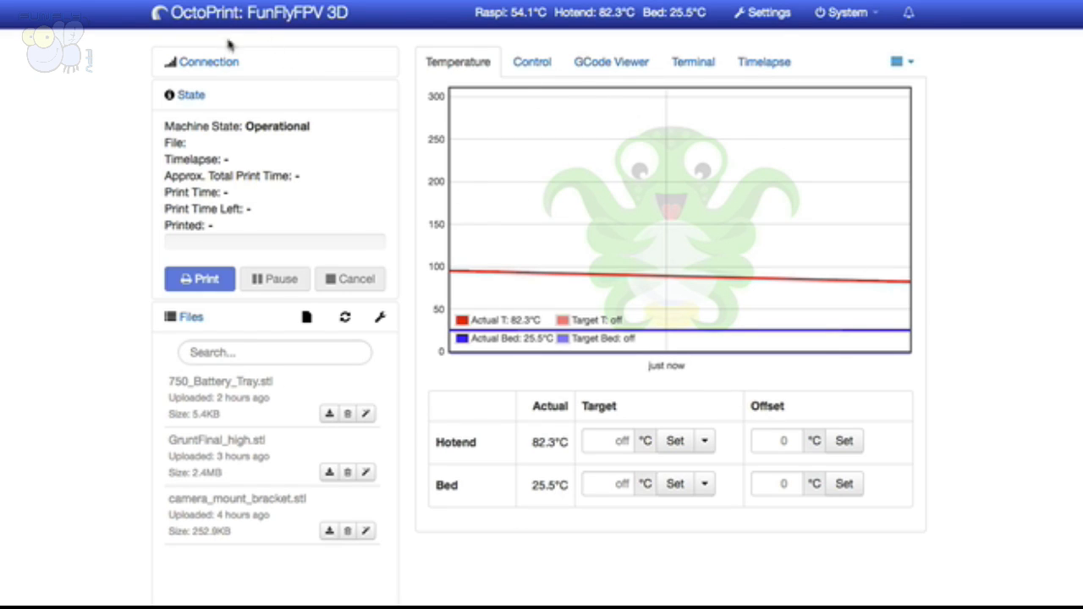
pyautogui.moveTo(173, 25)
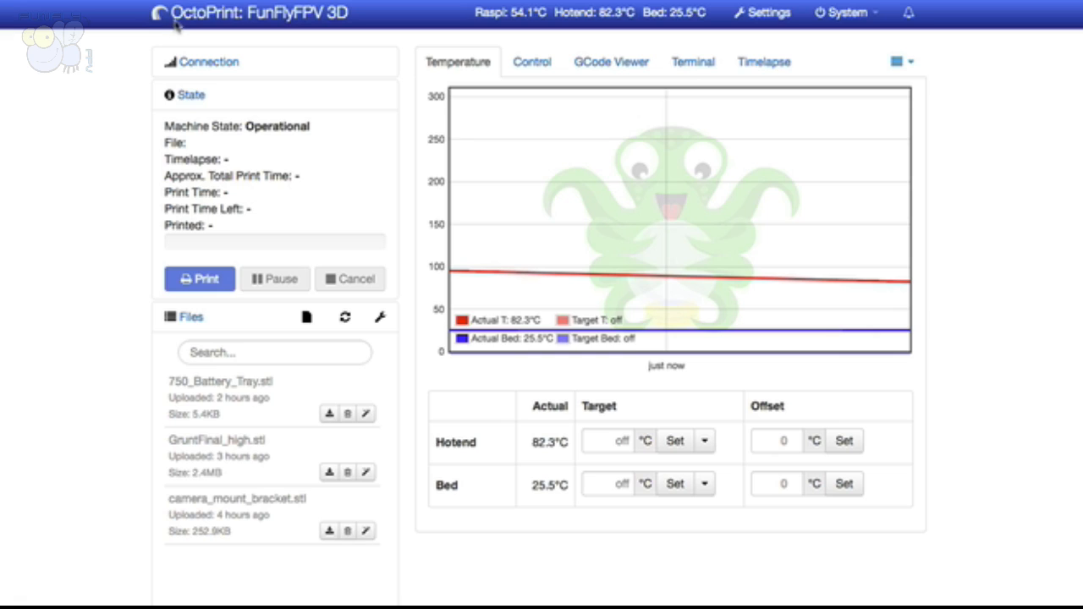
pyautogui.moveTo(616, 162)
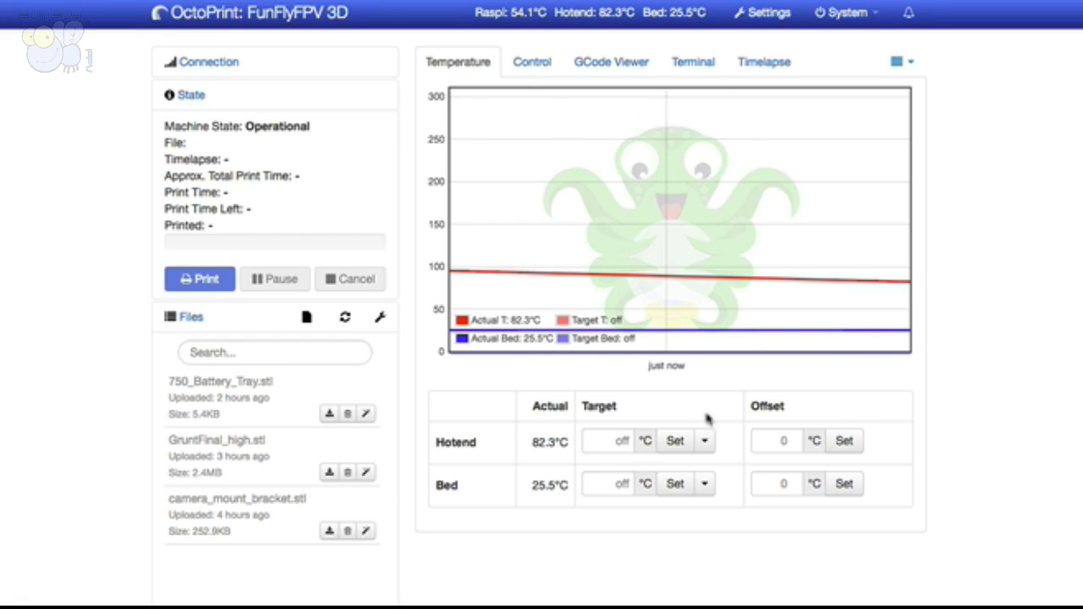
pyautogui.moveTo(377, 146)
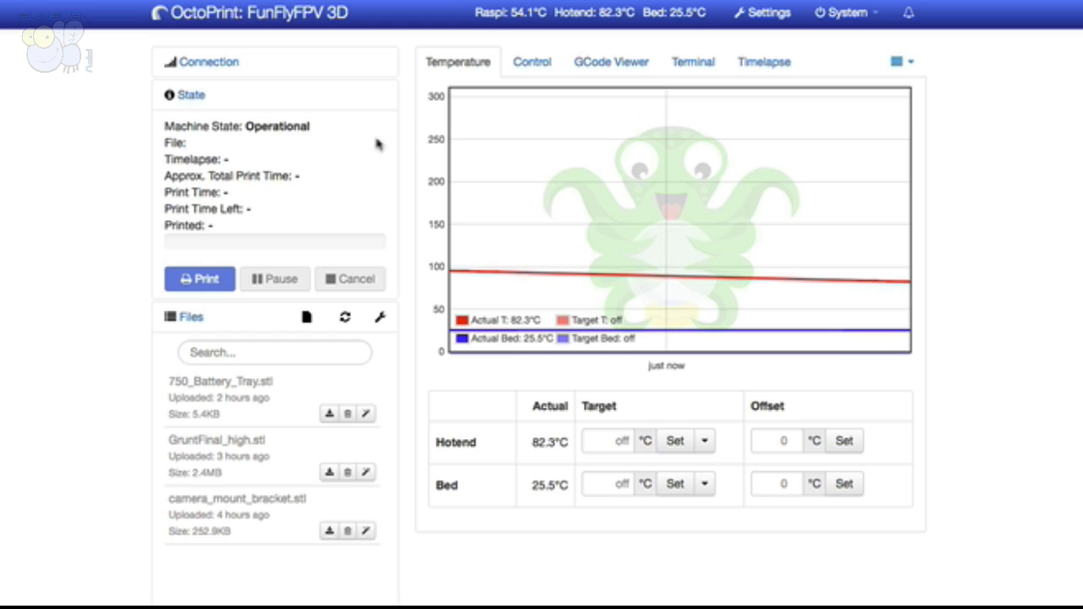
pyautogui.moveTo(383, 159)
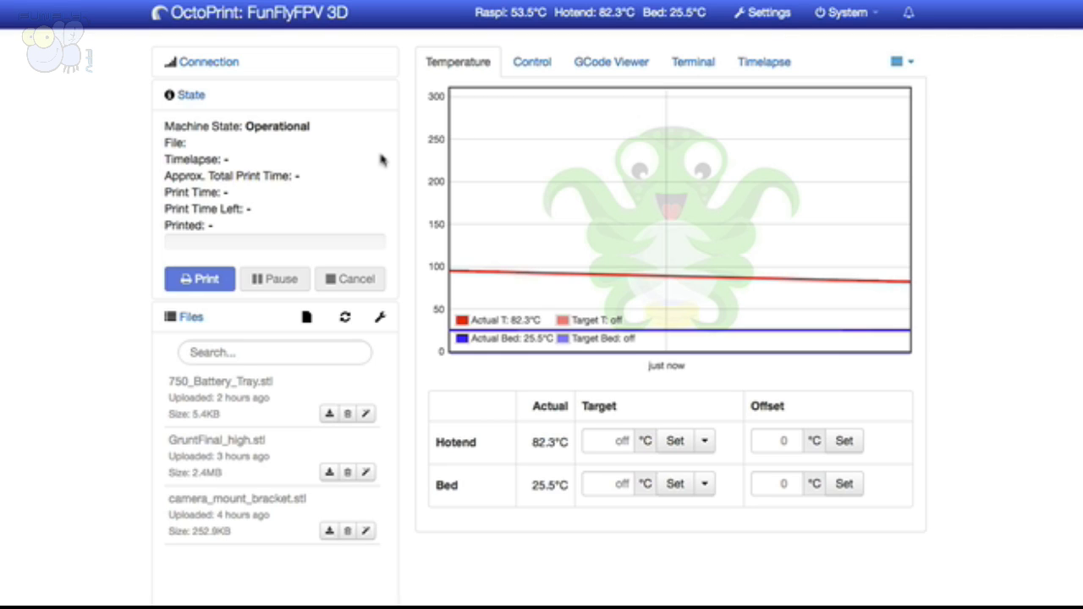
pyautogui.moveTo(579, 236)
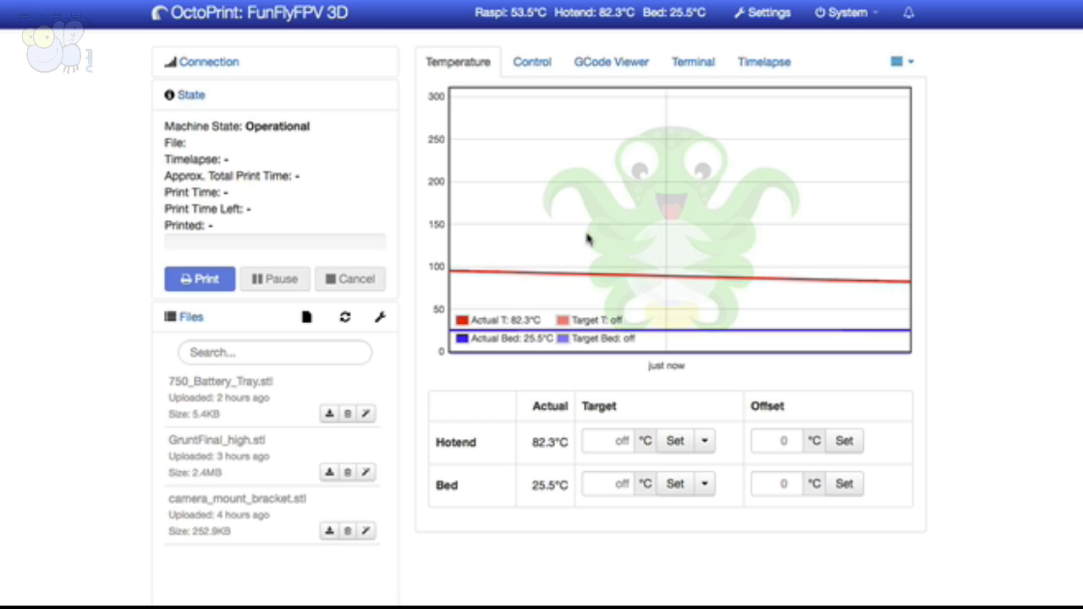
pyautogui.moveTo(679, 303)
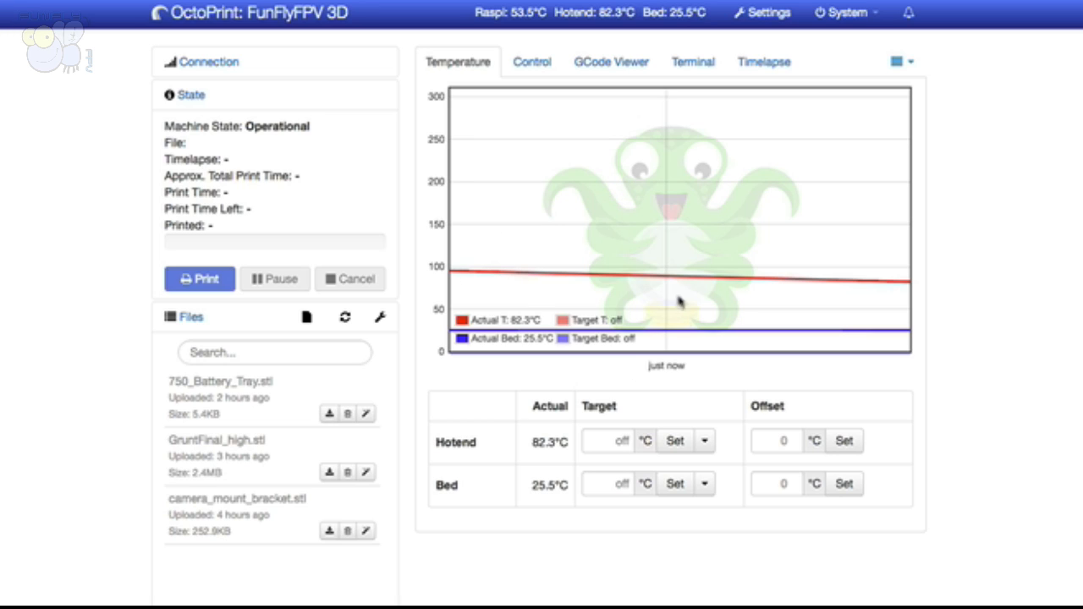
pyautogui.moveTo(530, 271)
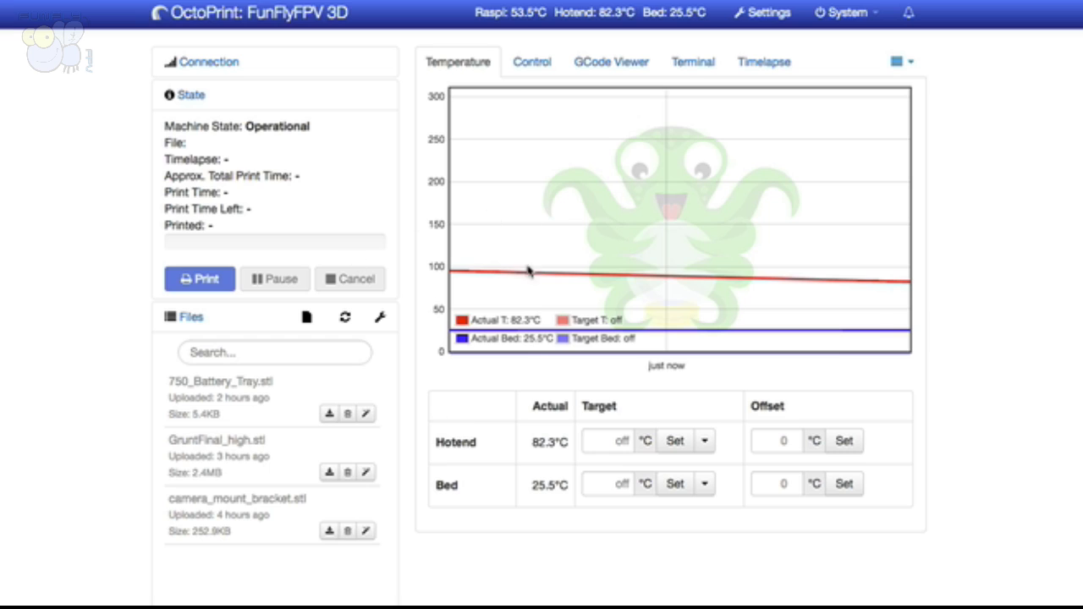
pyautogui.moveTo(534, 23)
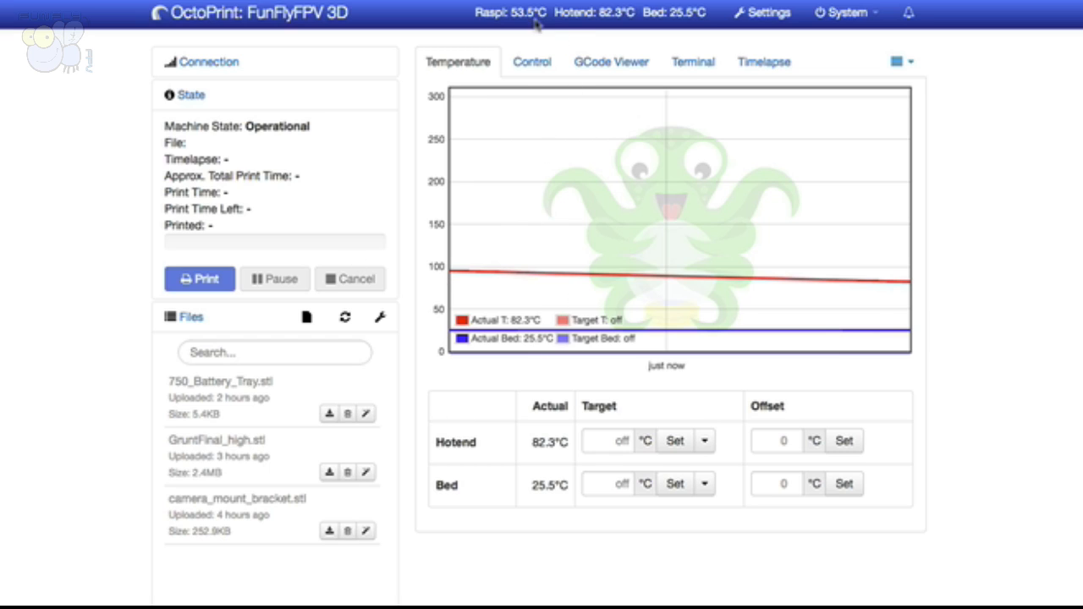
pyautogui.moveTo(583, 25)
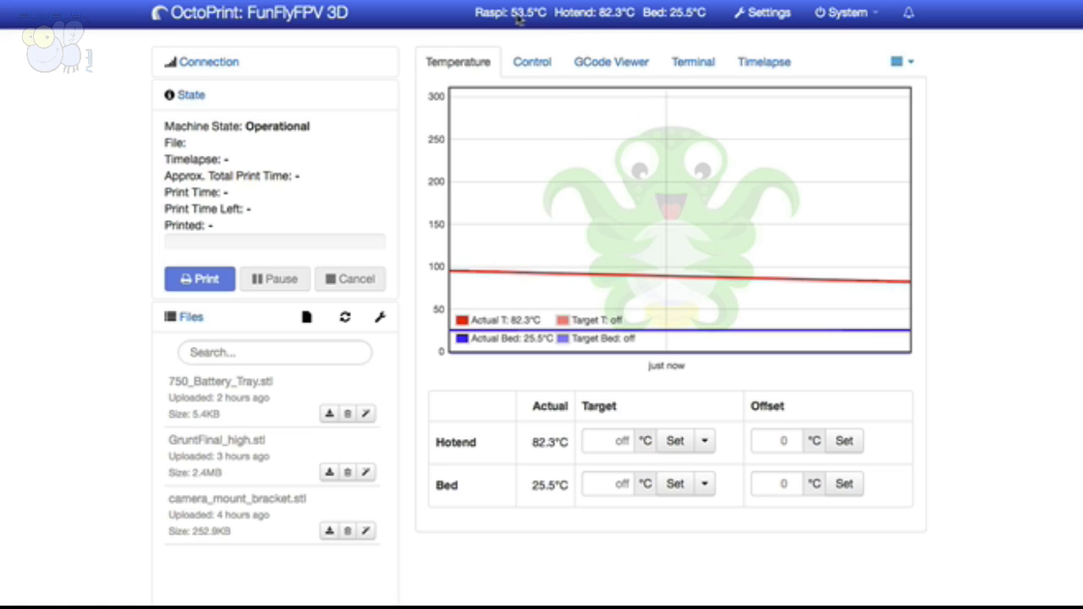
pyautogui.moveTo(491, 27)
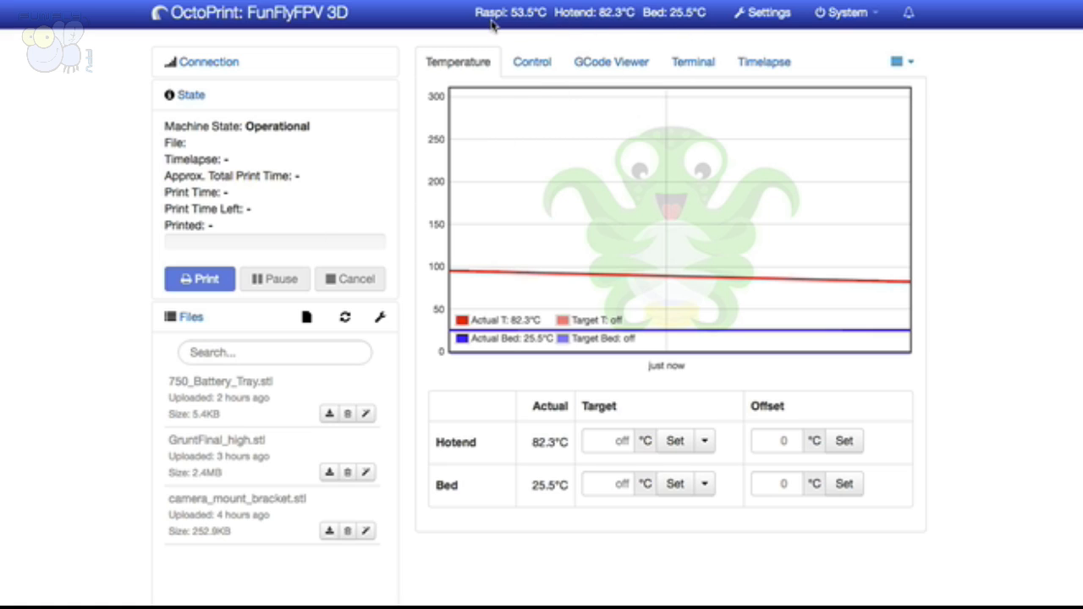
pyautogui.moveTo(664, 27)
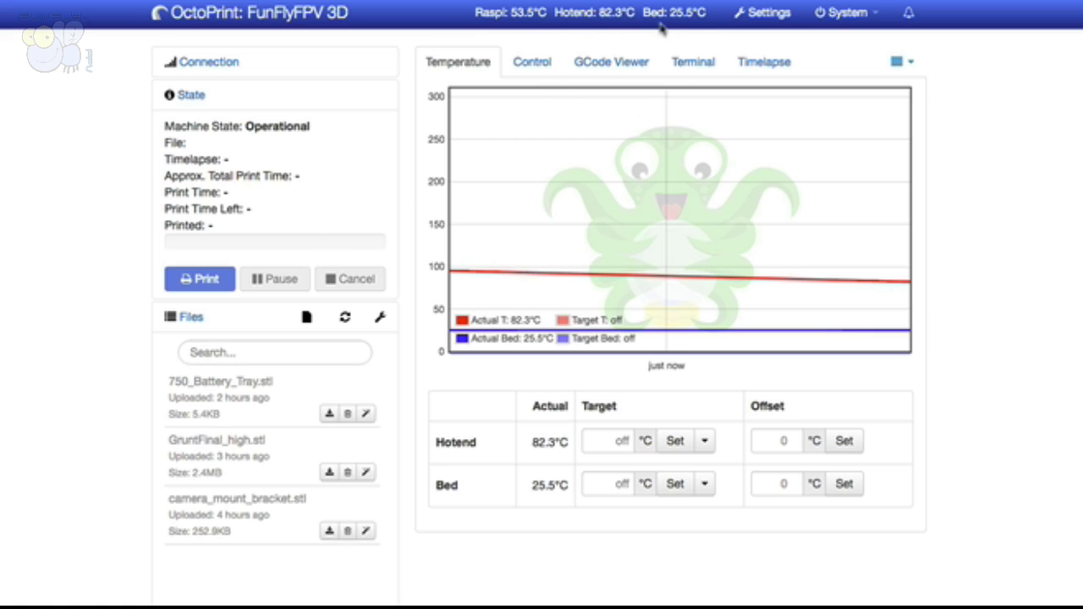
pyautogui.moveTo(295, 251)
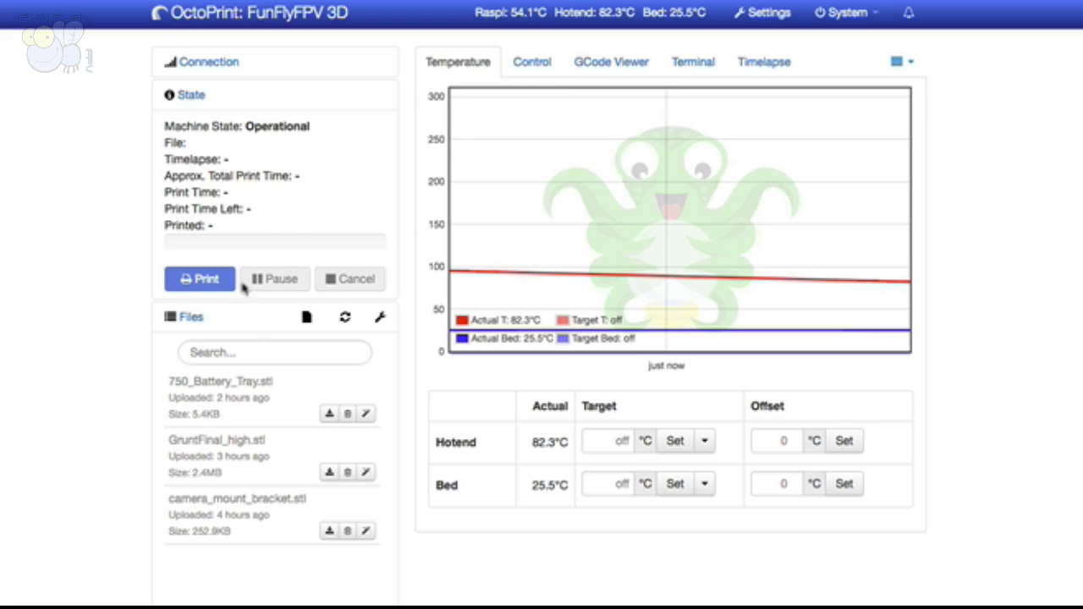
pyautogui.moveTo(247, 382)
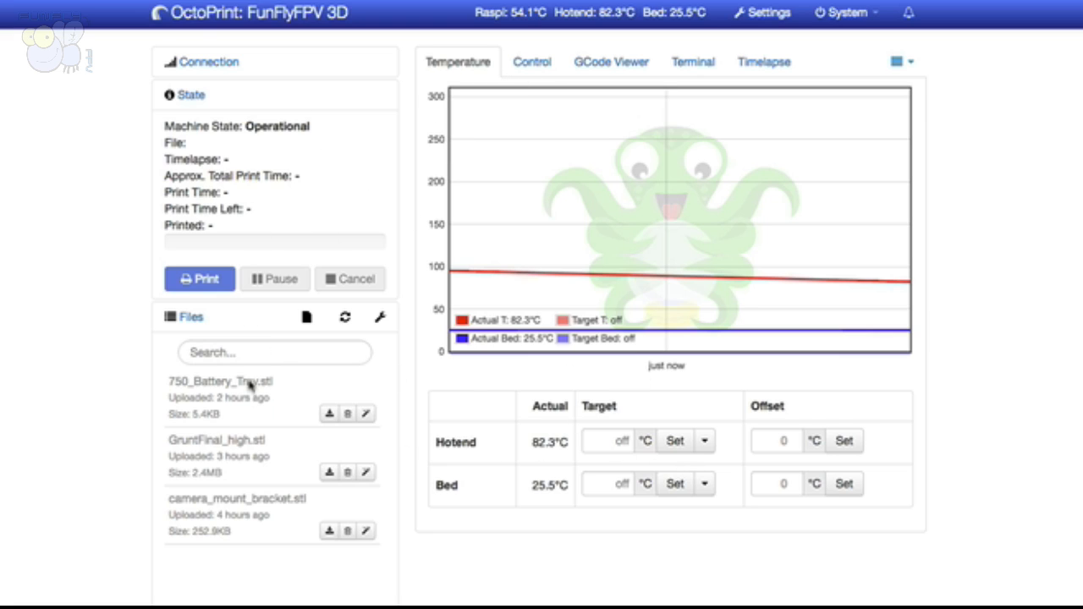
pyautogui.moveTo(398, 185)
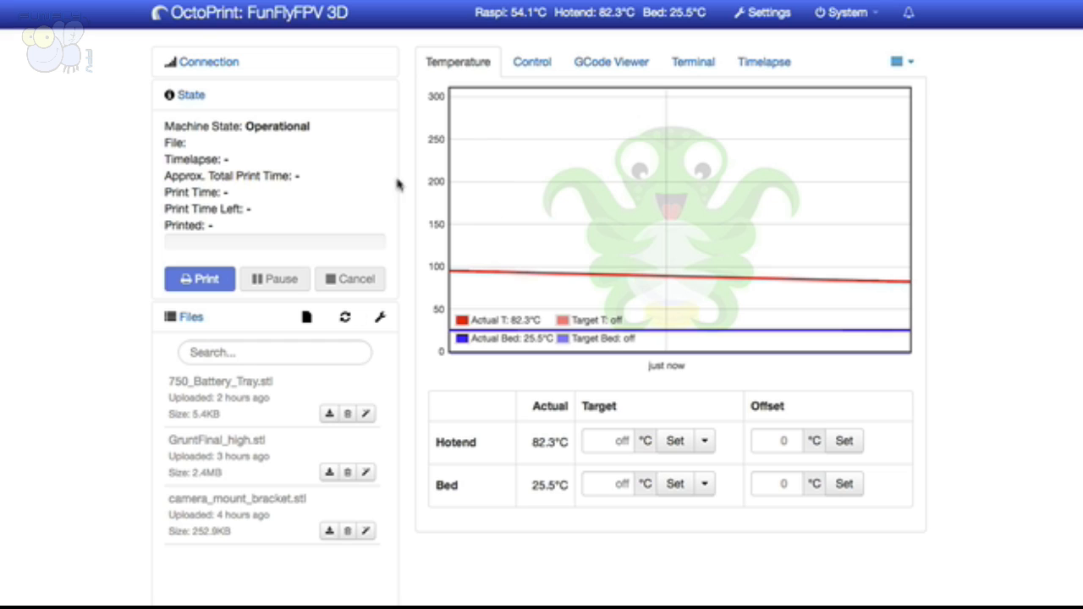
pyautogui.moveTo(369, 366)
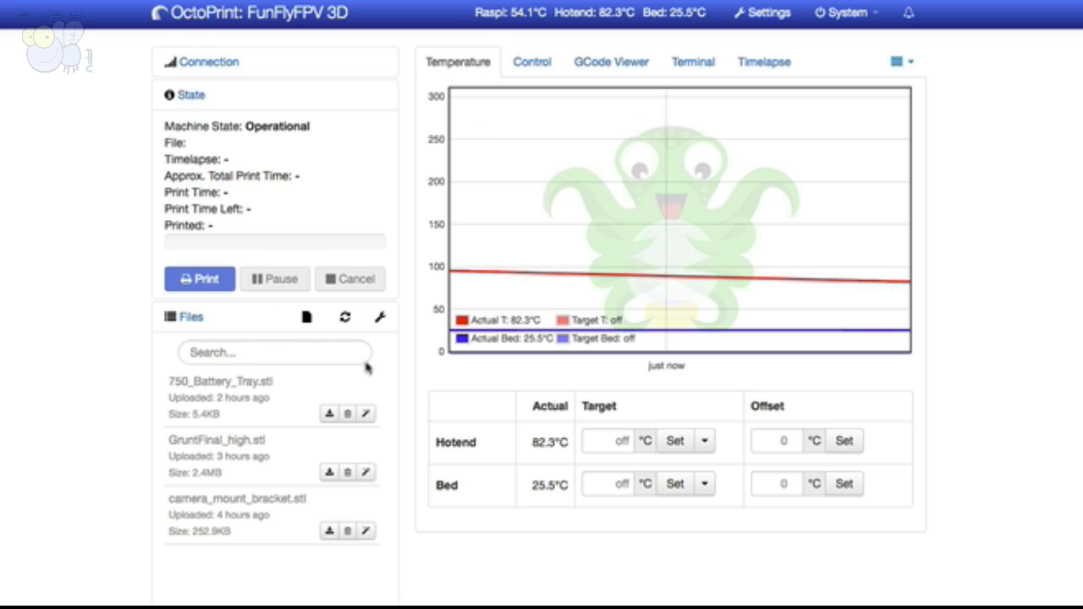
pyautogui.moveTo(460, 388)
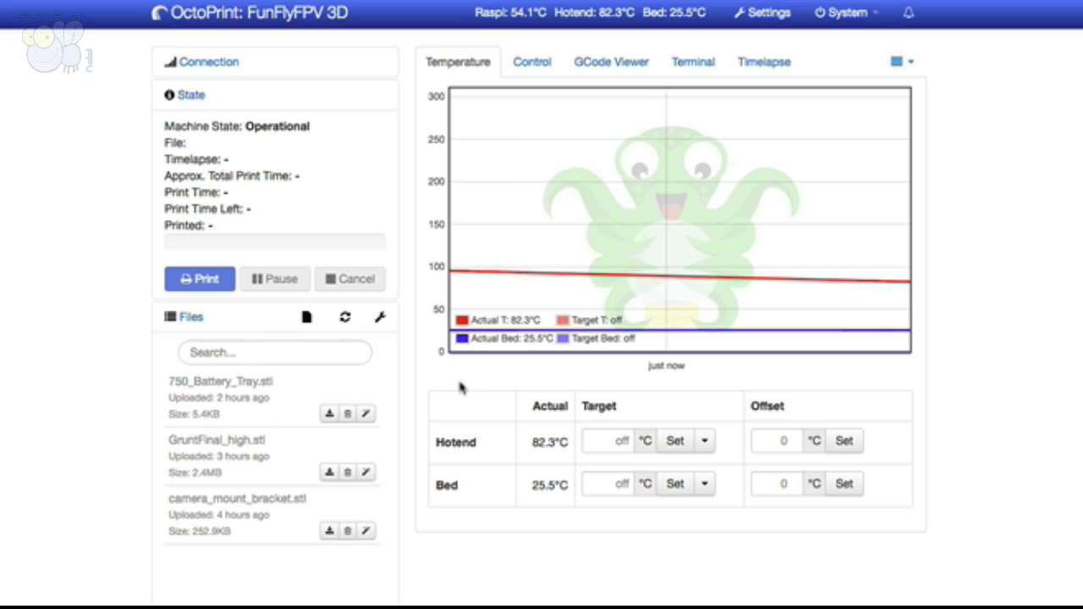
pyautogui.moveTo(281, 211)
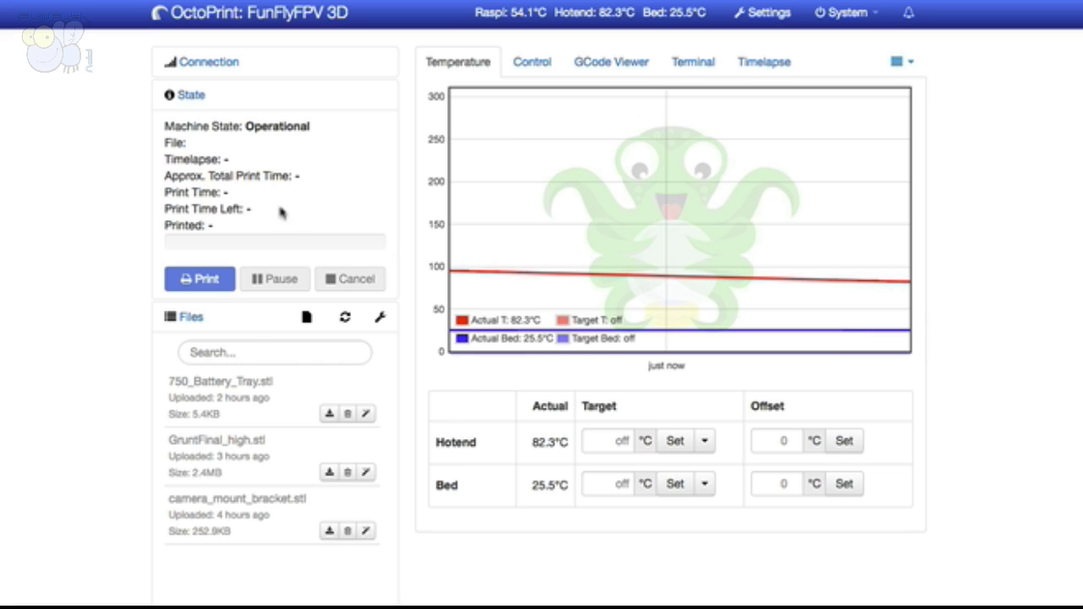
pyautogui.moveTo(301, 331)
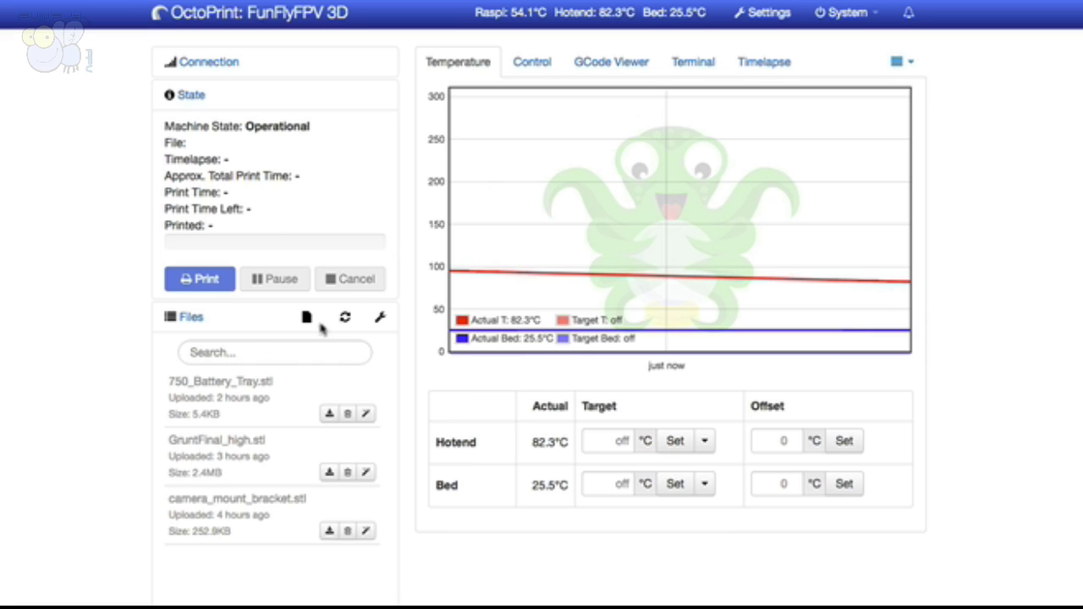
pyautogui.moveTo(260, 474)
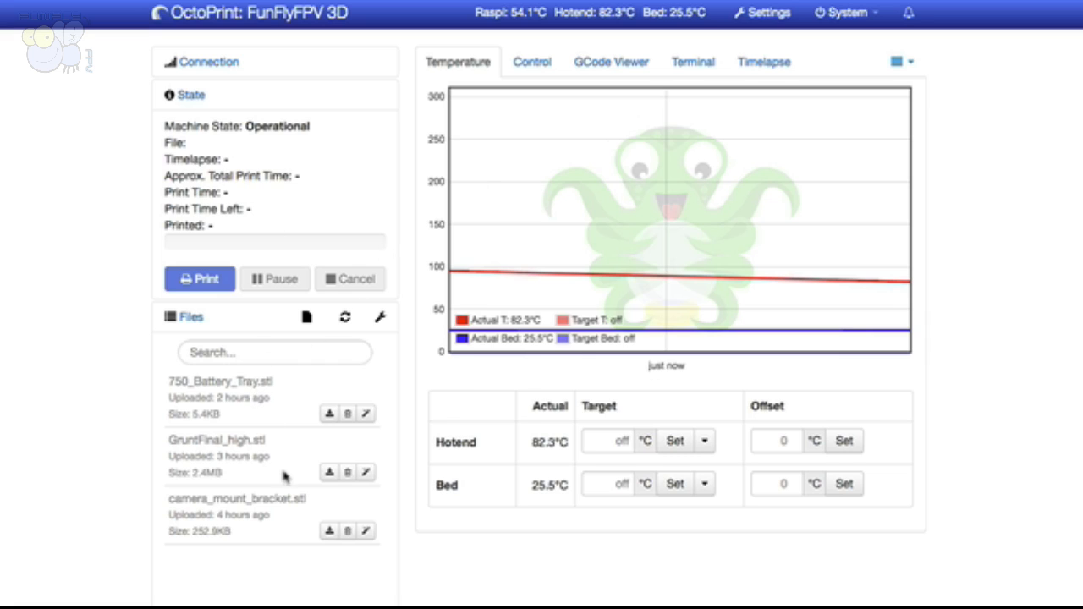
# Slice 750_Battery_Tray.stl with CuraEngine using the PLA Standard 25 profile for the Prusa i3.
pyautogui.scroll(-3)
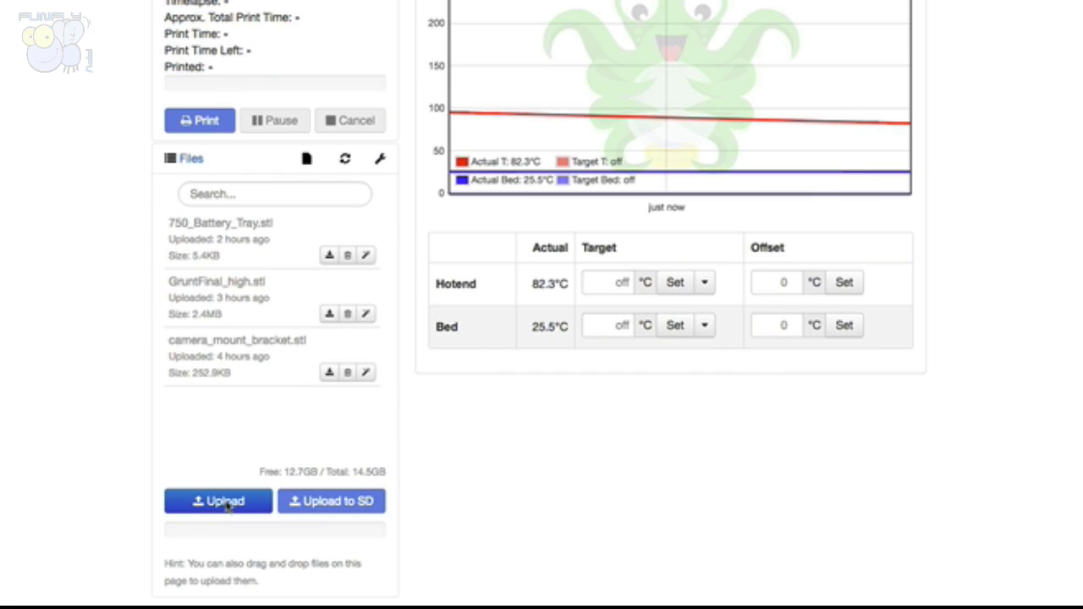
pyautogui.scroll(3)
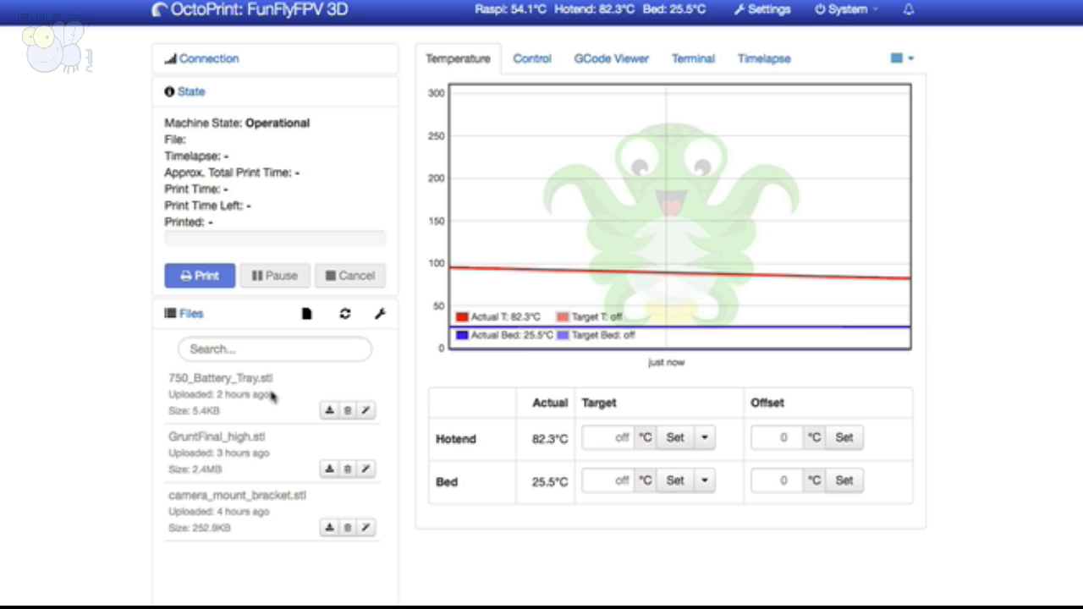
pyautogui.moveTo(366, 406)
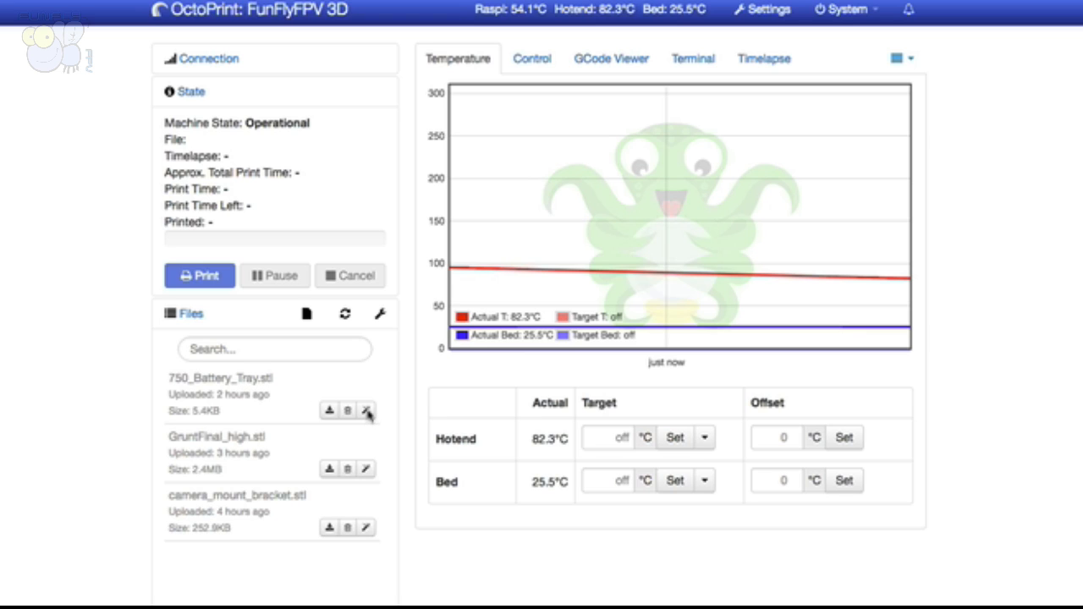
pyautogui.click(365, 409)
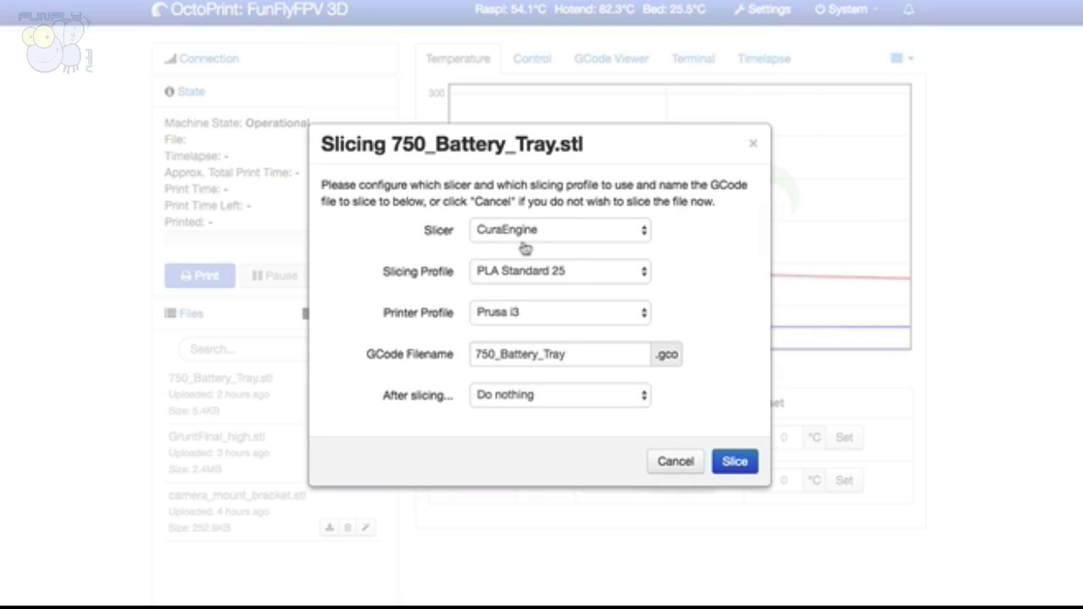
pyautogui.moveTo(518, 302)
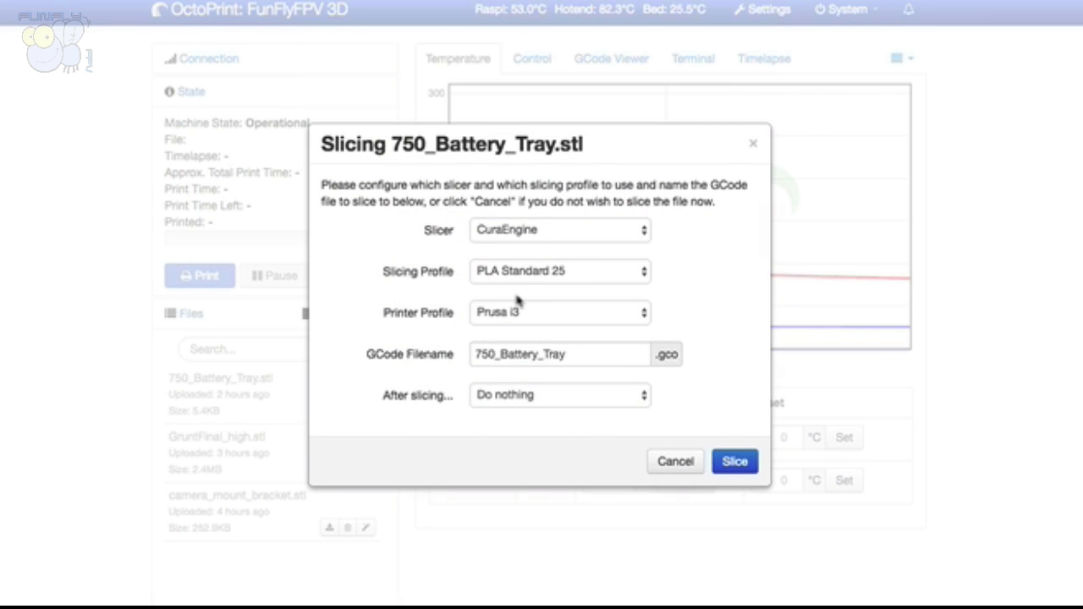
pyautogui.moveTo(521, 276)
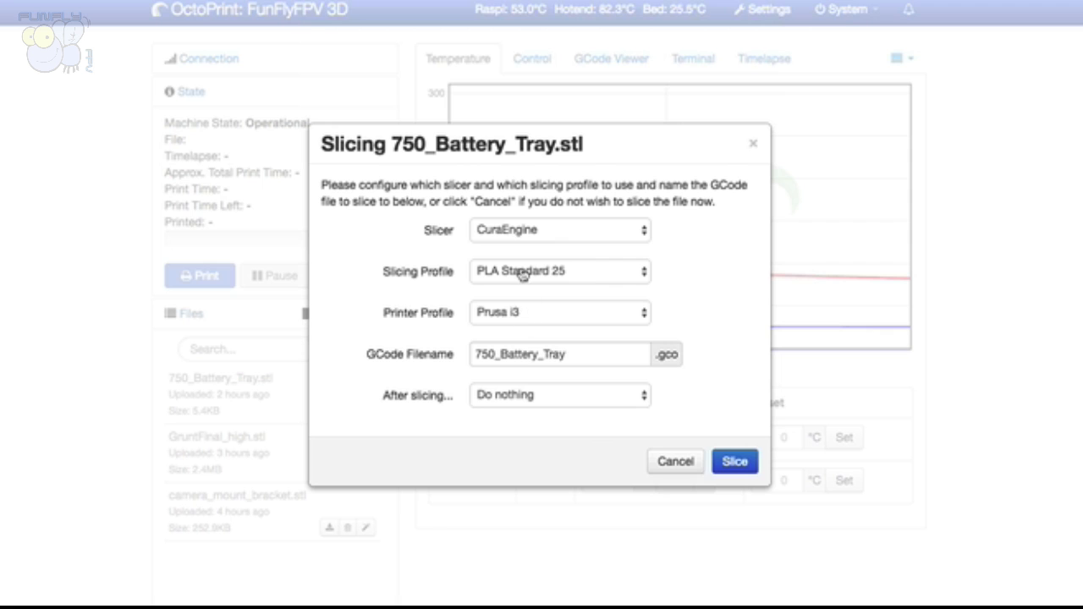
pyautogui.moveTo(535, 283)
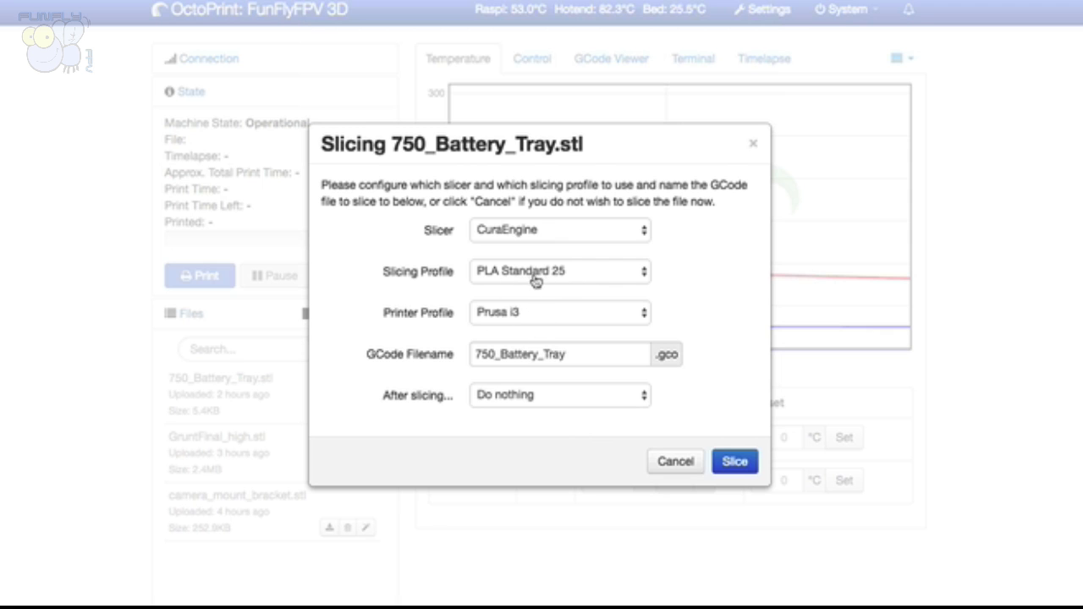
pyautogui.click(559, 271)
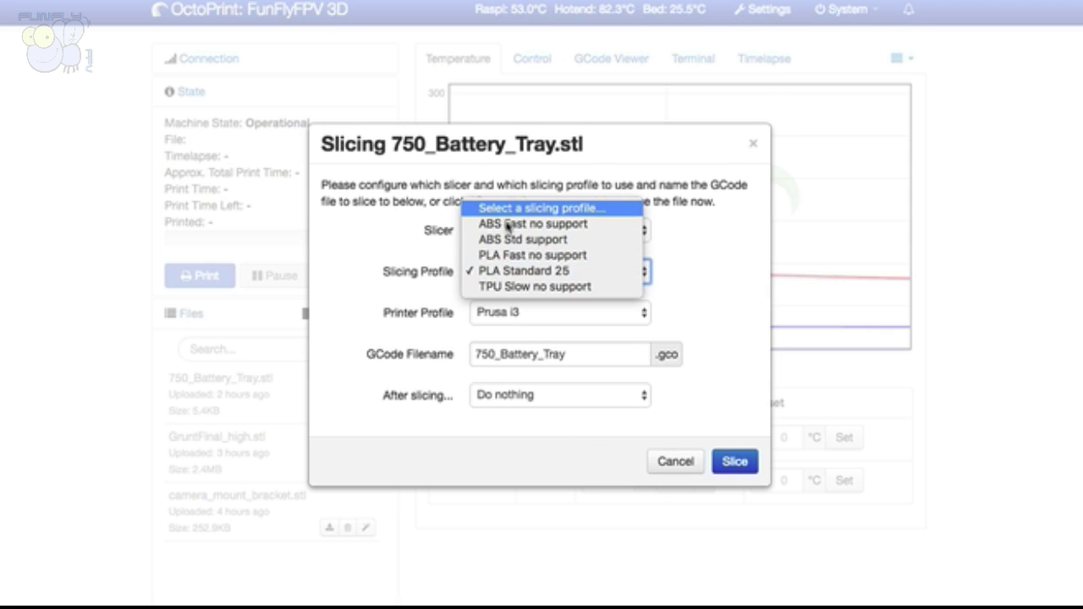
pyautogui.click(521, 270)
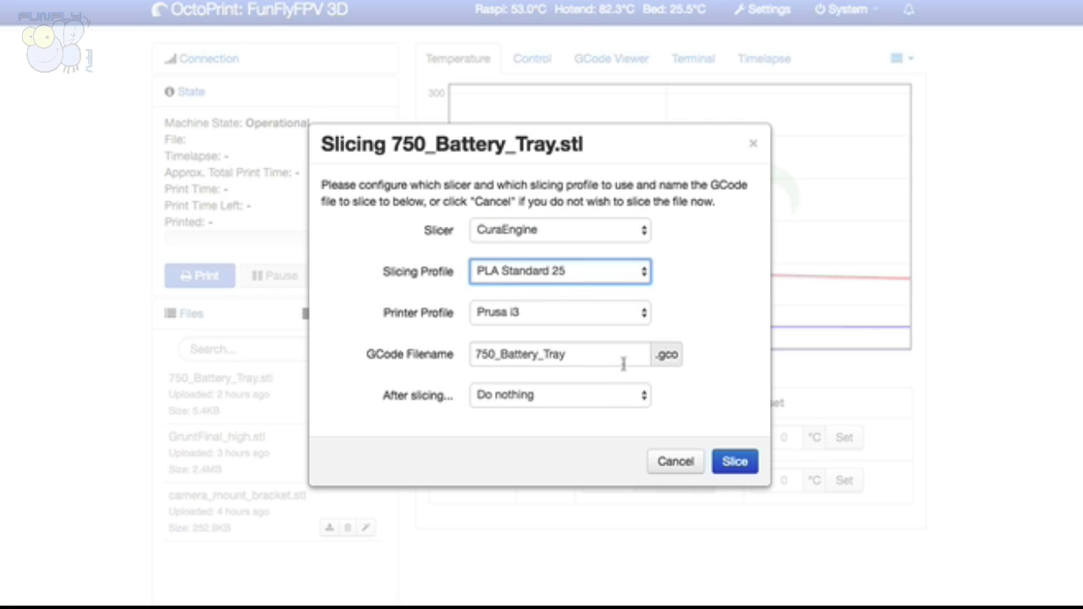
pyautogui.click(558, 394)
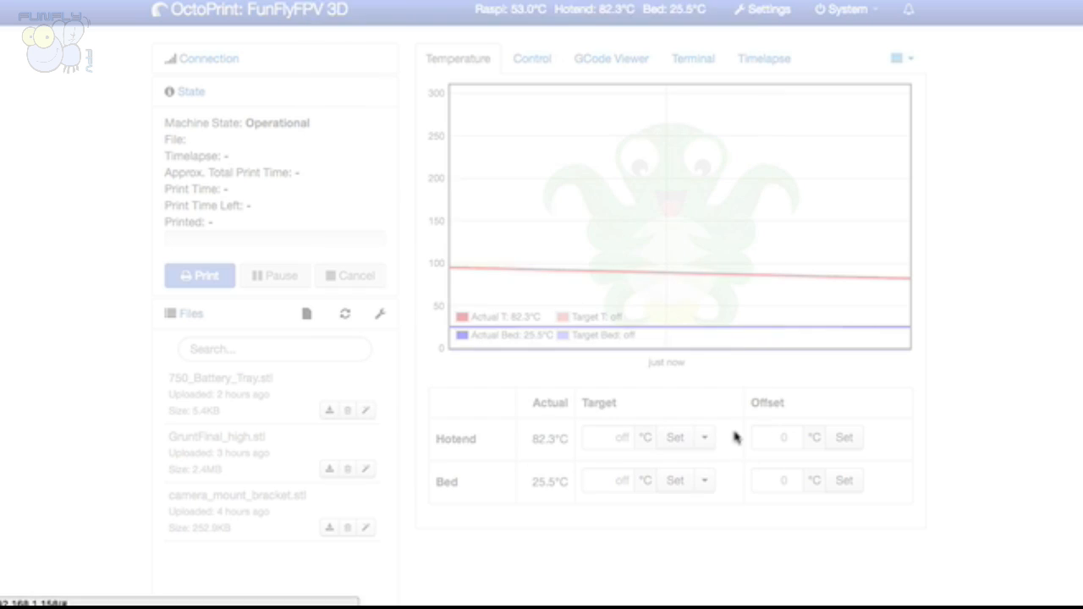
# Watch the slicing progress of 750_Battery_Tray.stl as it runs toward completion.
pyautogui.scroll(-3)
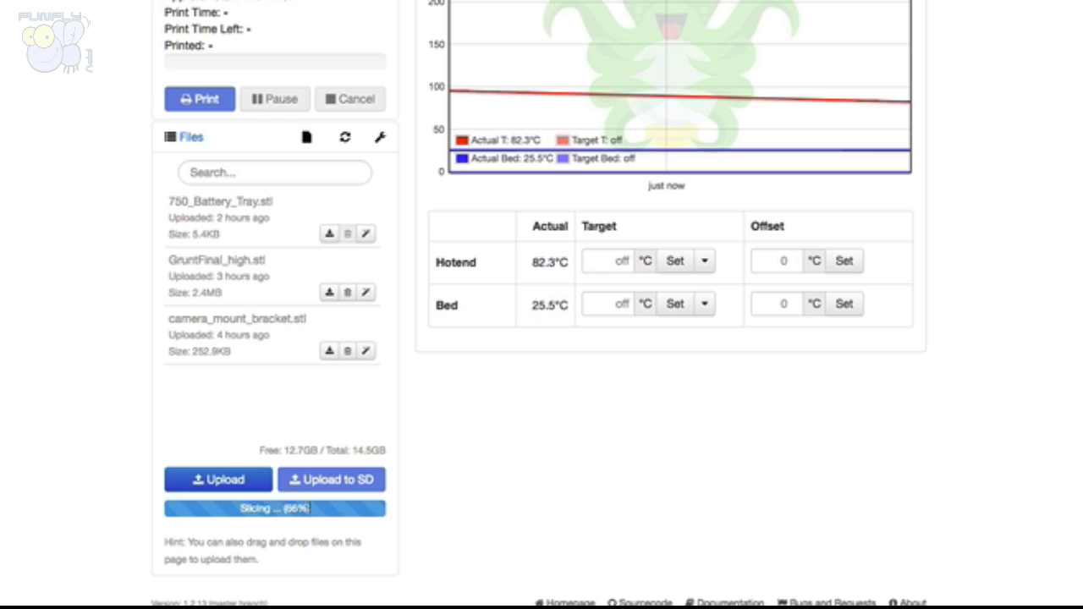
pyautogui.moveTo(427, 460)
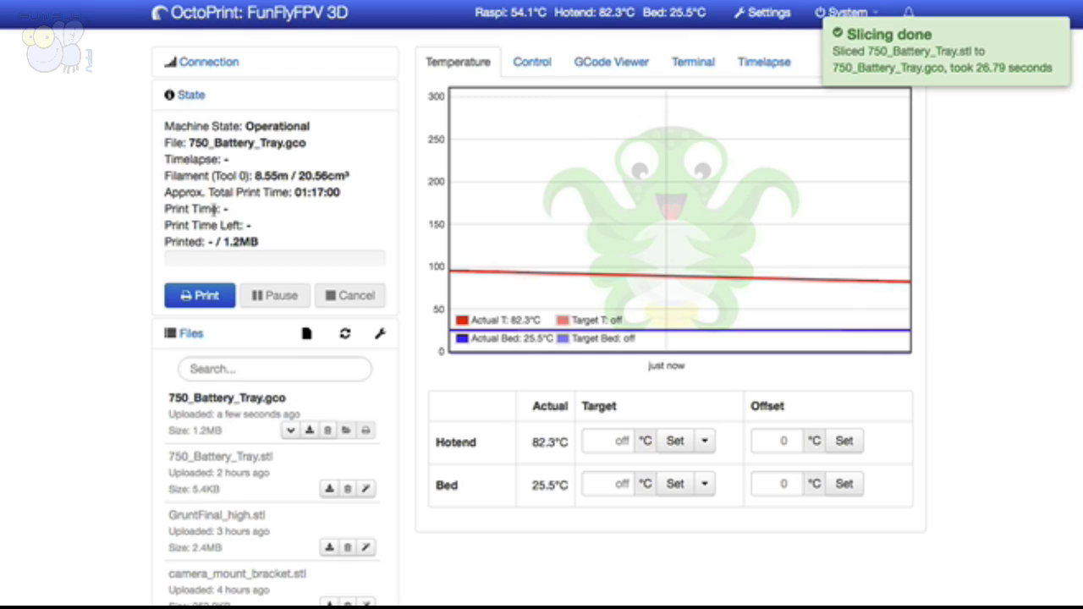
pyautogui.moveTo(287, 209)
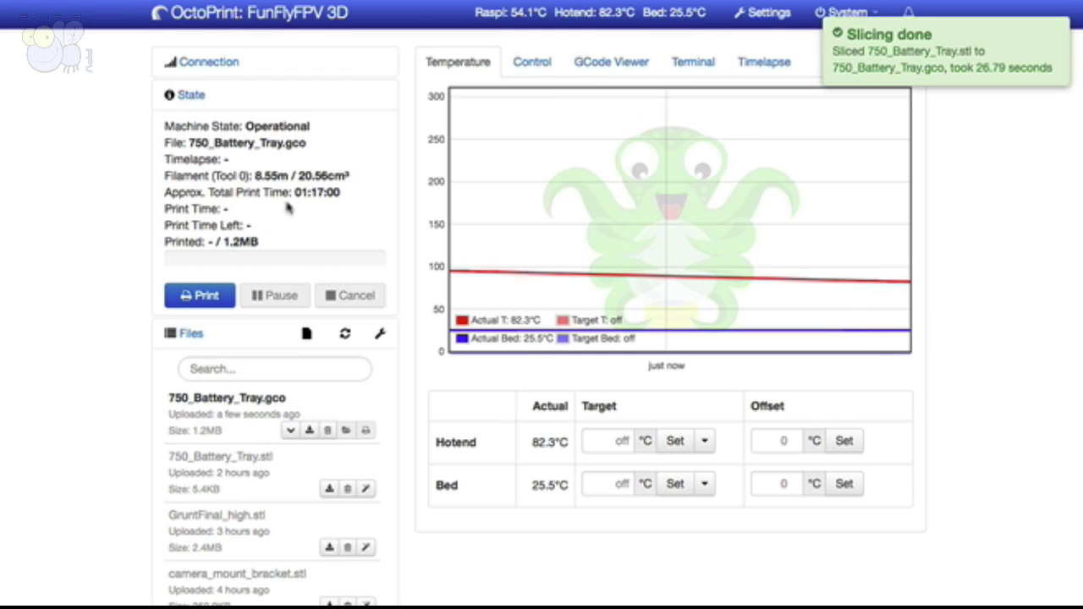
pyautogui.moveTo(318, 206)
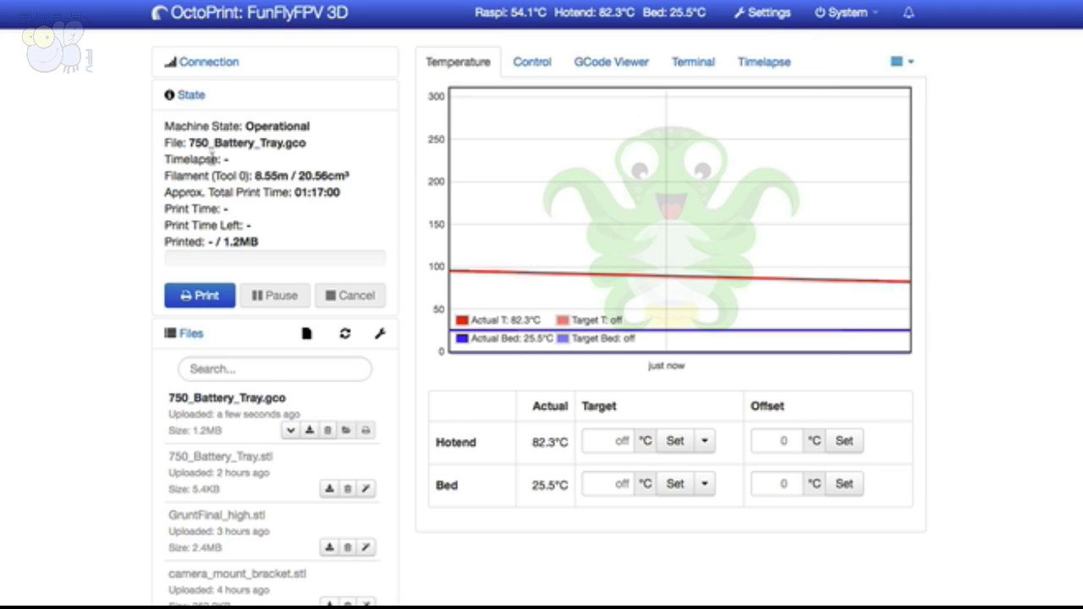
pyautogui.moveTo(219, 257)
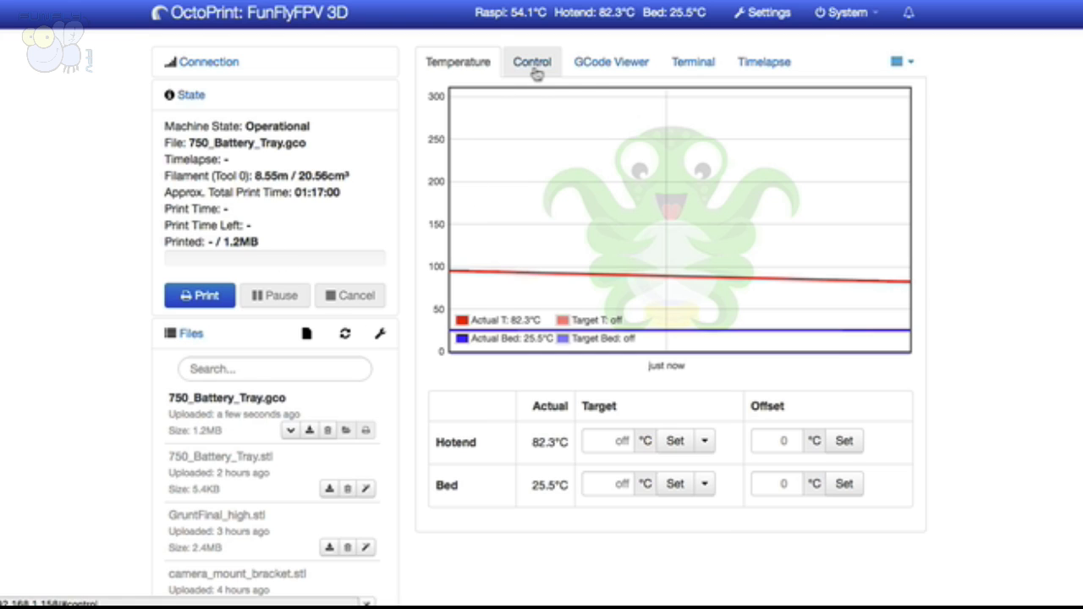
# Show the sliced 750_Battery_Tray.gco toolpath in the G-code layer preview.
pyautogui.click(618, 61)
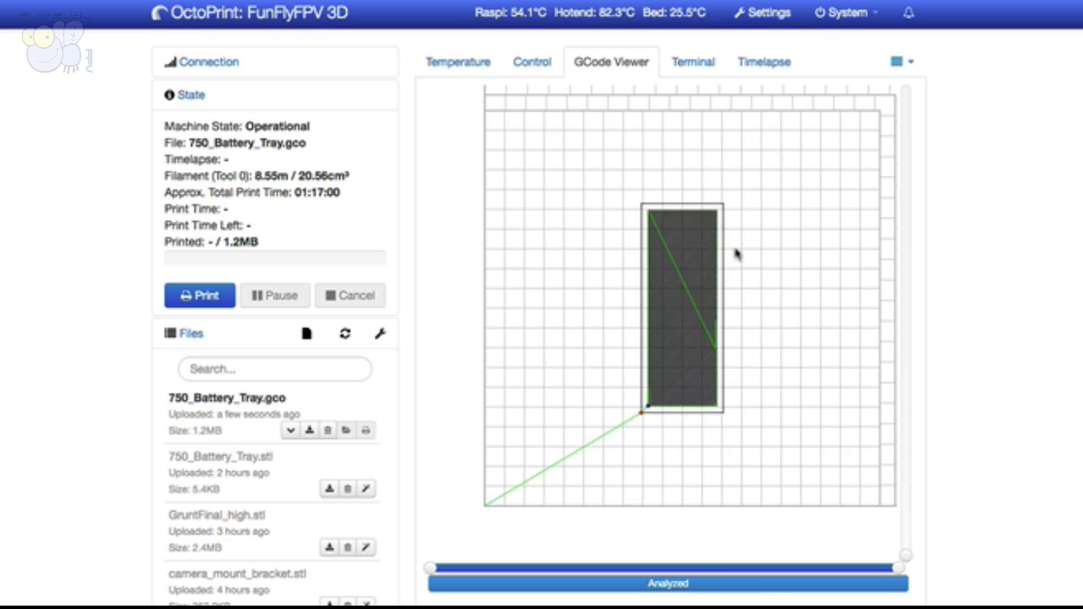
pyautogui.scroll(-3)
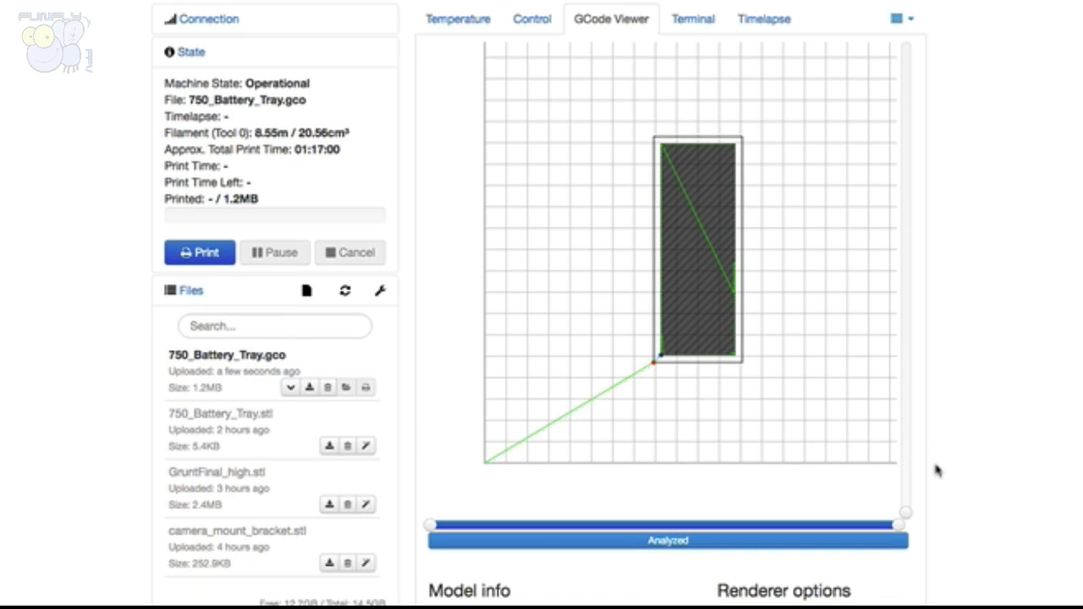
pyautogui.scroll(-3)
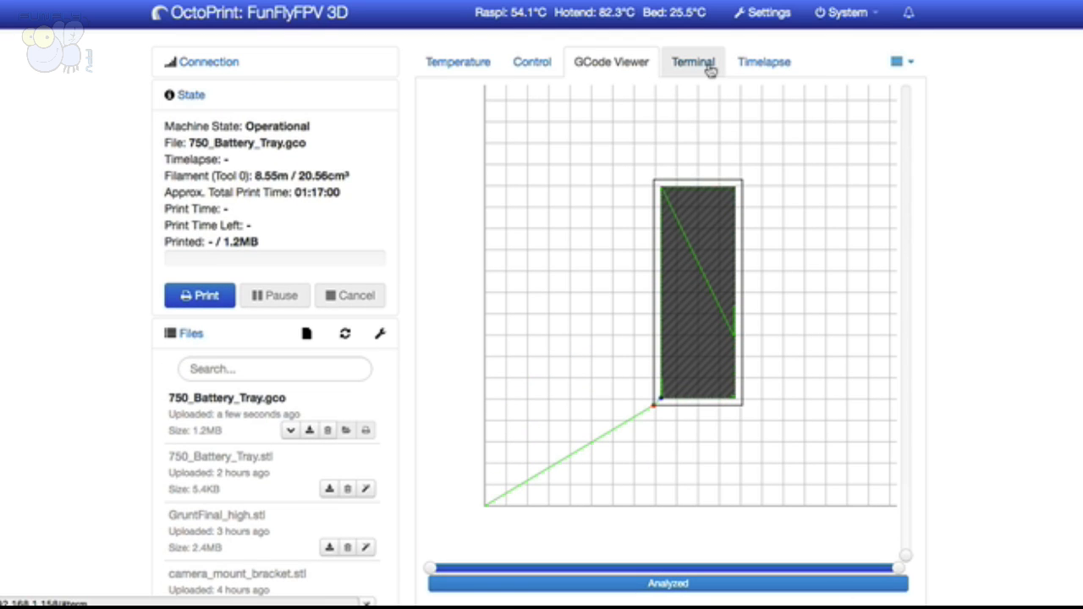
# Review the terminal log and timelapse settings, then list the extra viewers.
pyautogui.click(694, 61)
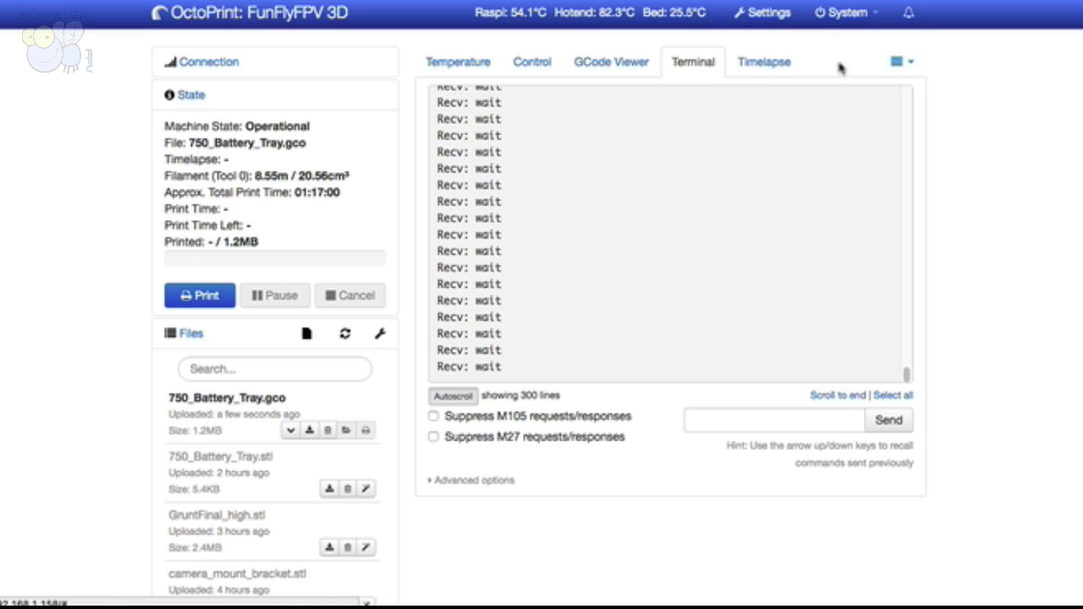
pyautogui.click(763, 61)
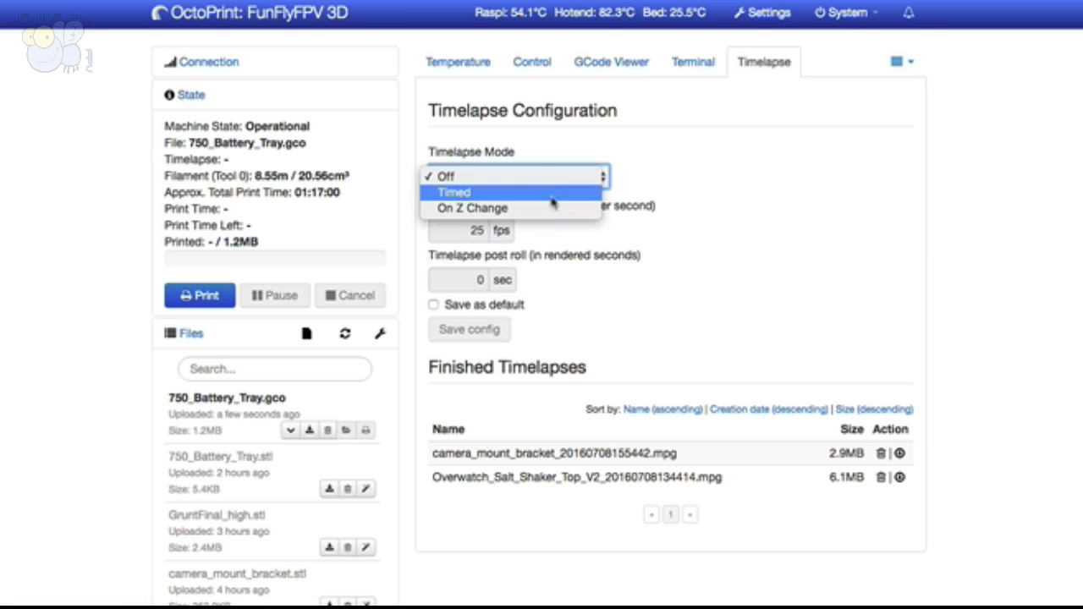
pyautogui.click(897, 61)
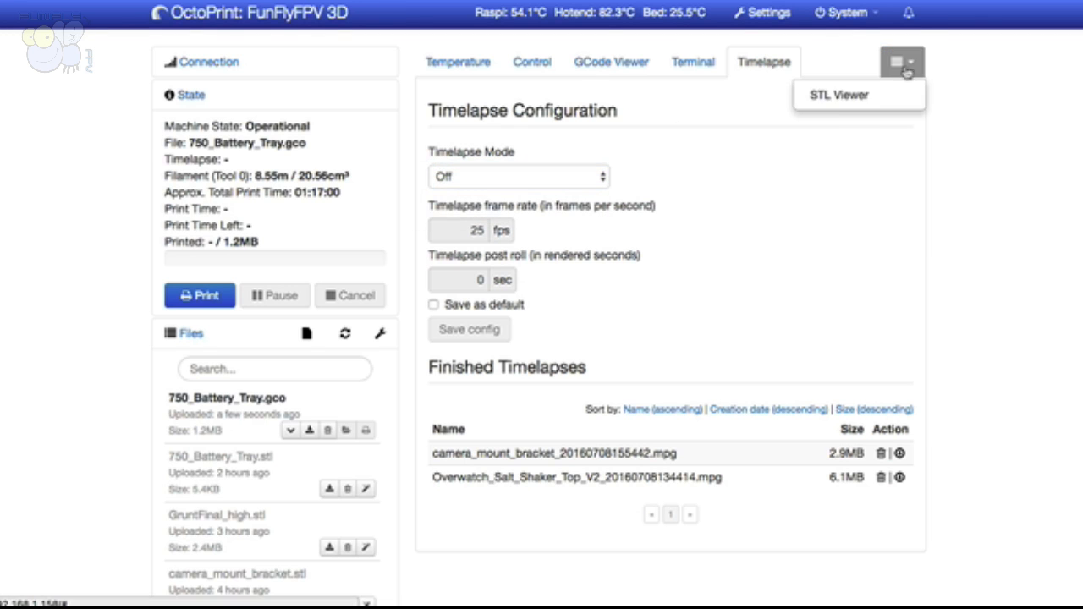
# Render 750_Battery_Tray.stl in the STL viewer and rotate it to a top-down view.
pyautogui.click(836, 95)
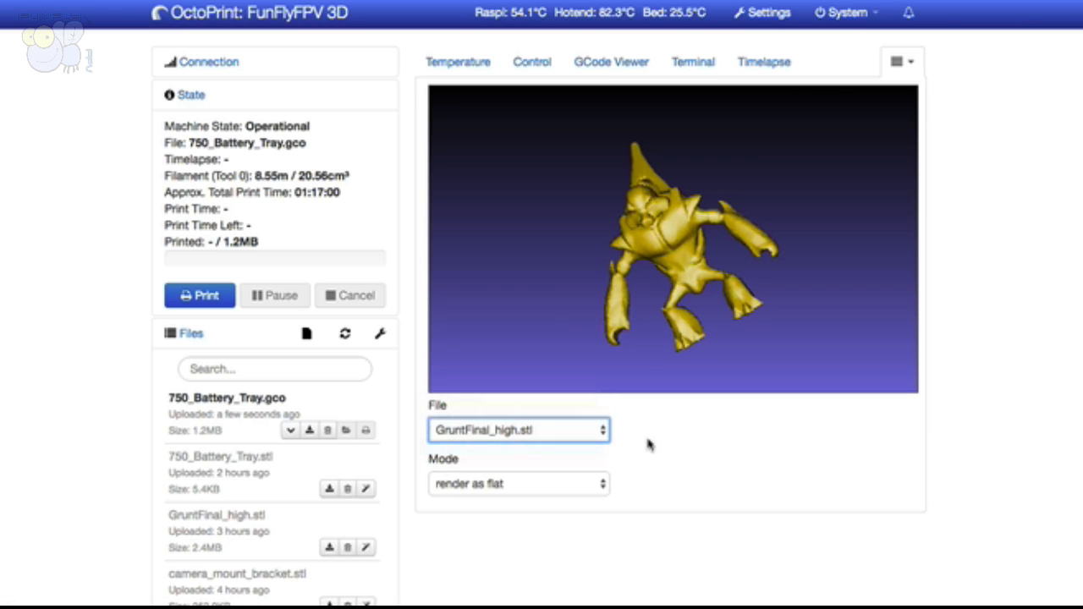
pyautogui.click(518, 430)
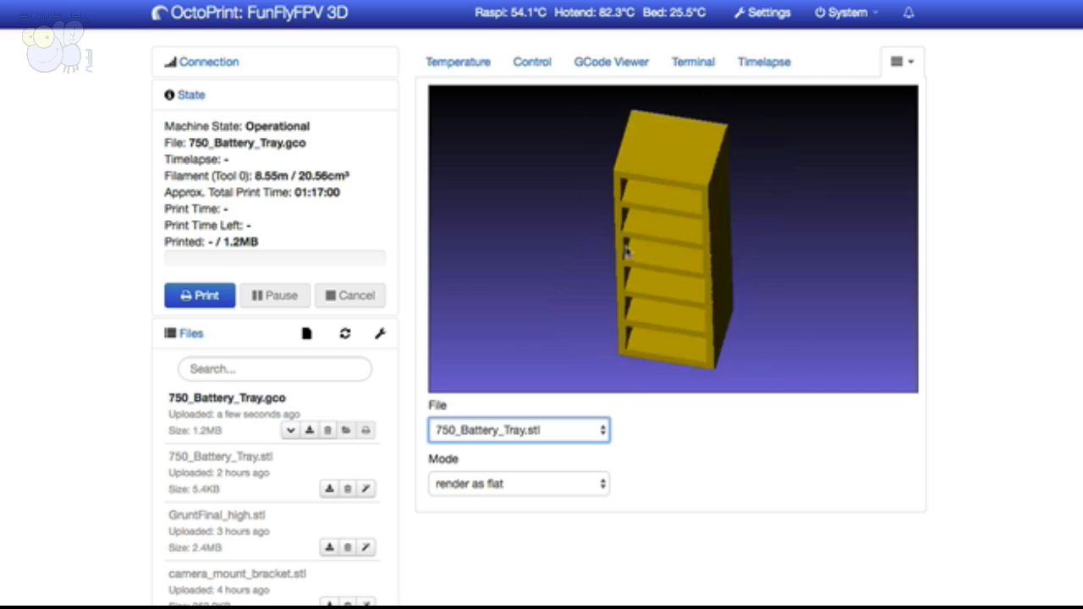
pyautogui.moveTo(626, 254); pyautogui.dragTo(686, 212)
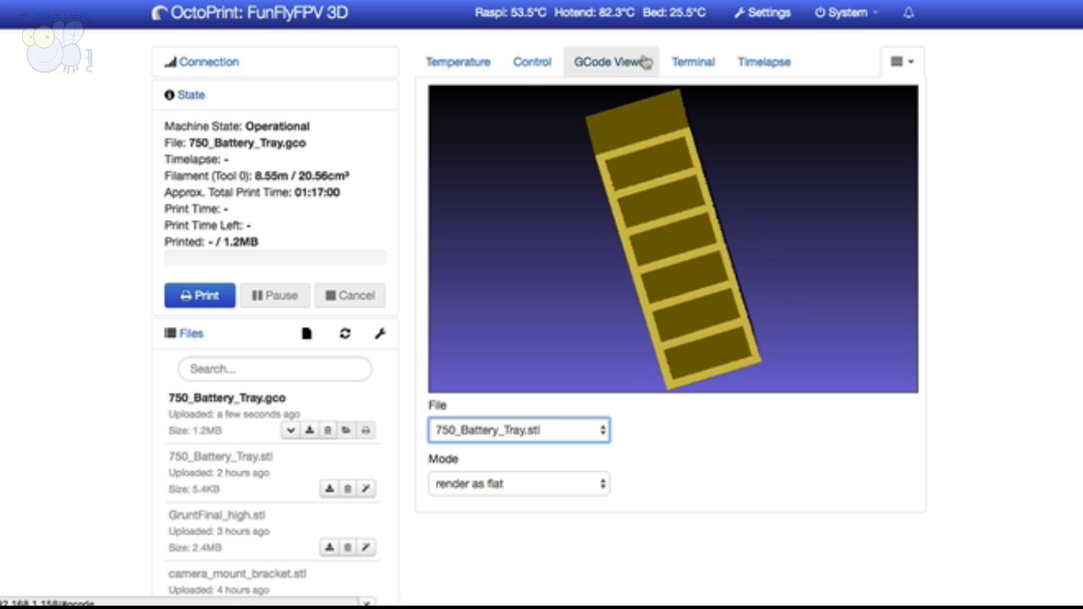
# View the live webcam feed and jog controls on the Control tab, then return to timelapse settings.
pyautogui.click(532, 61)
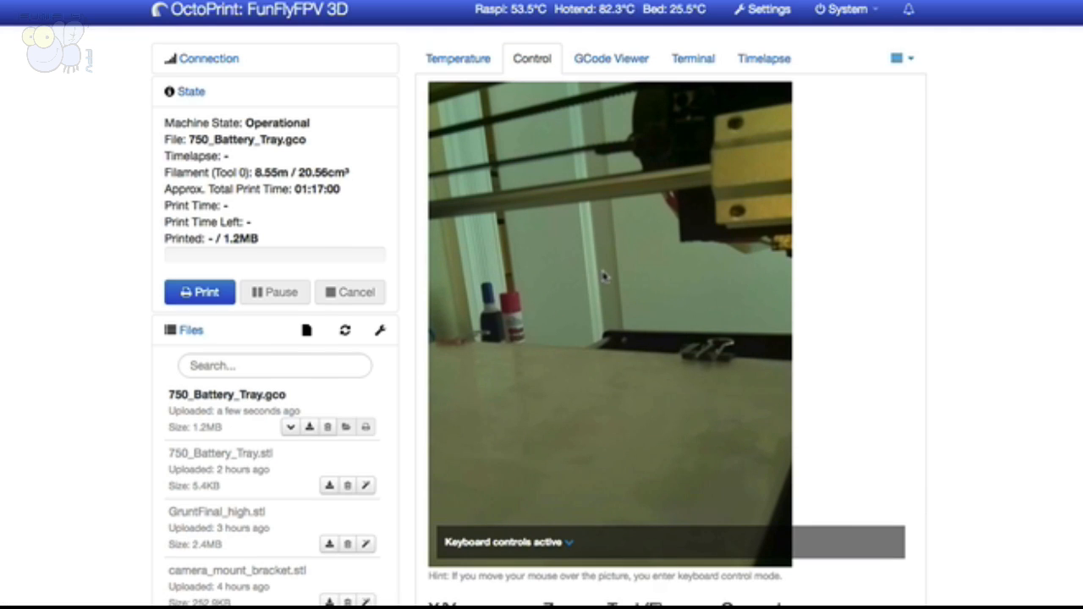
pyautogui.scroll(-3)
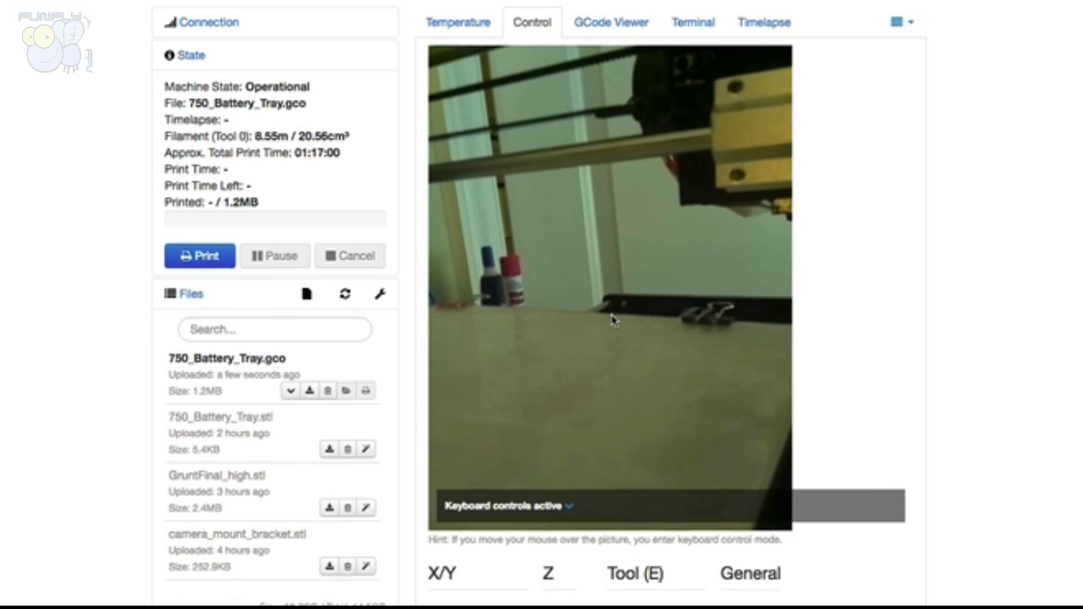
pyautogui.scroll(-3)
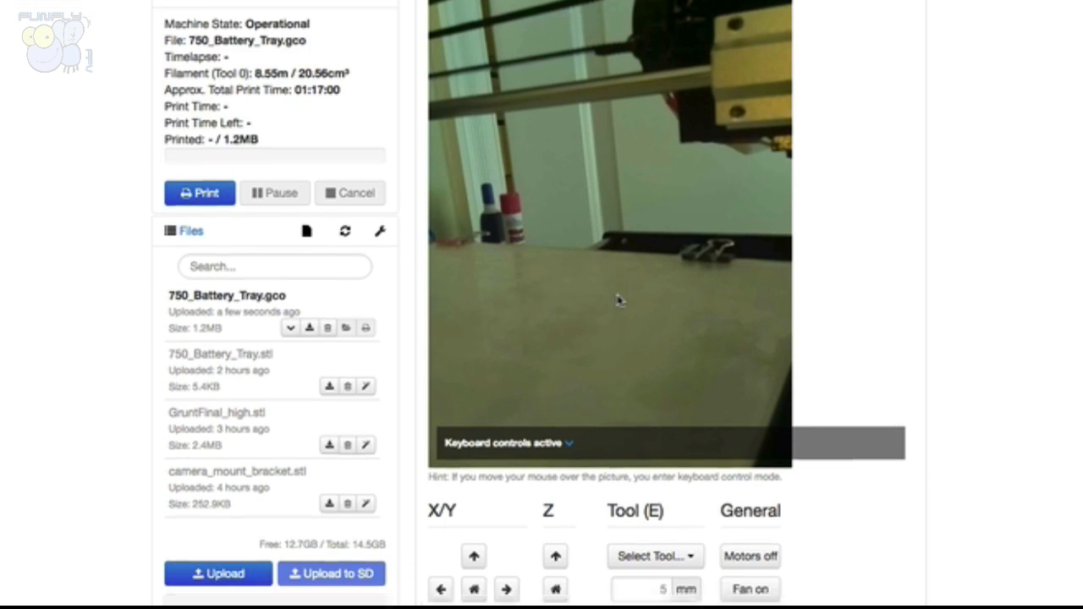
pyautogui.scroll(-3)
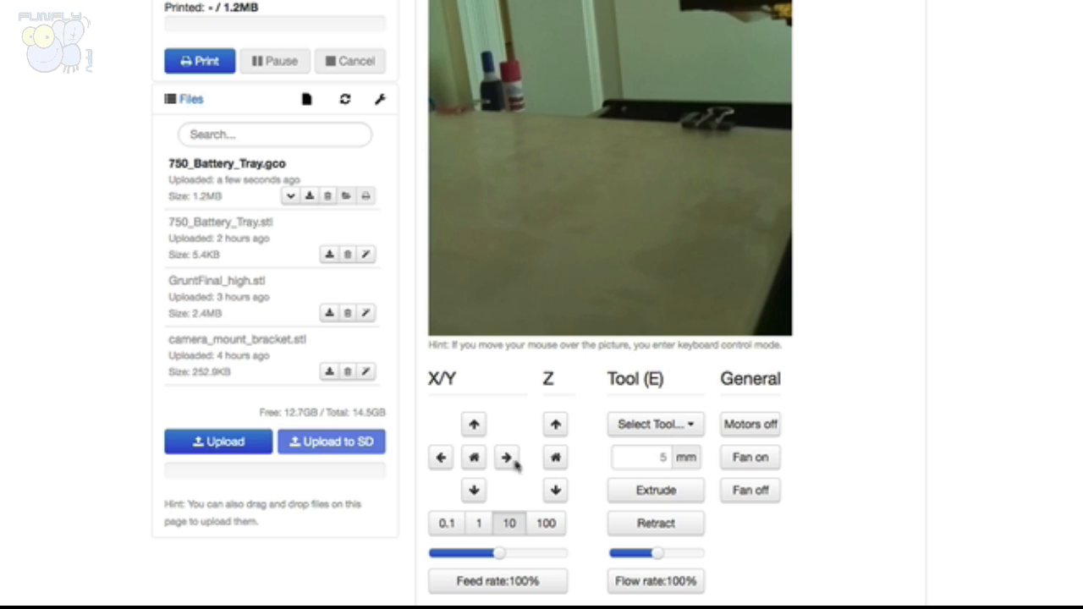
pyautogui.click(474, 457)
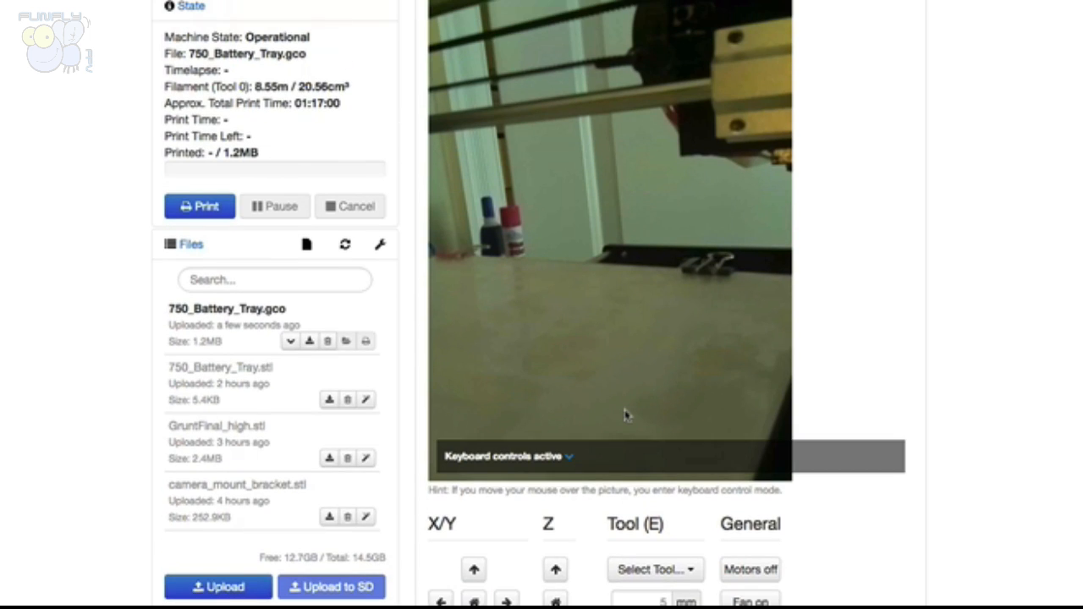
pyautogui.moveTo(678, 272)
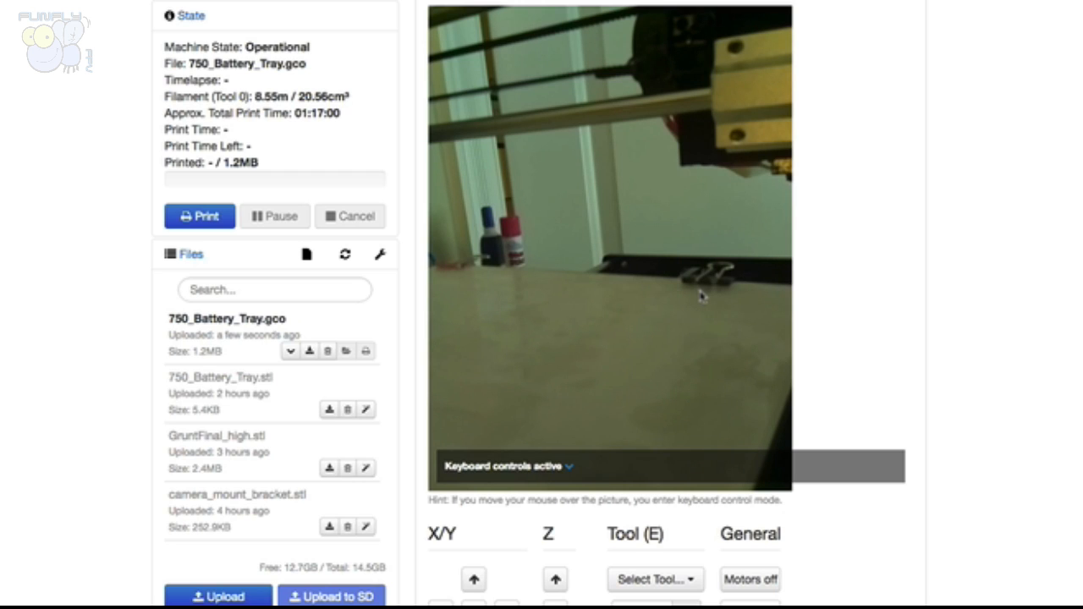
pyautogui.moveTo(911, 250)
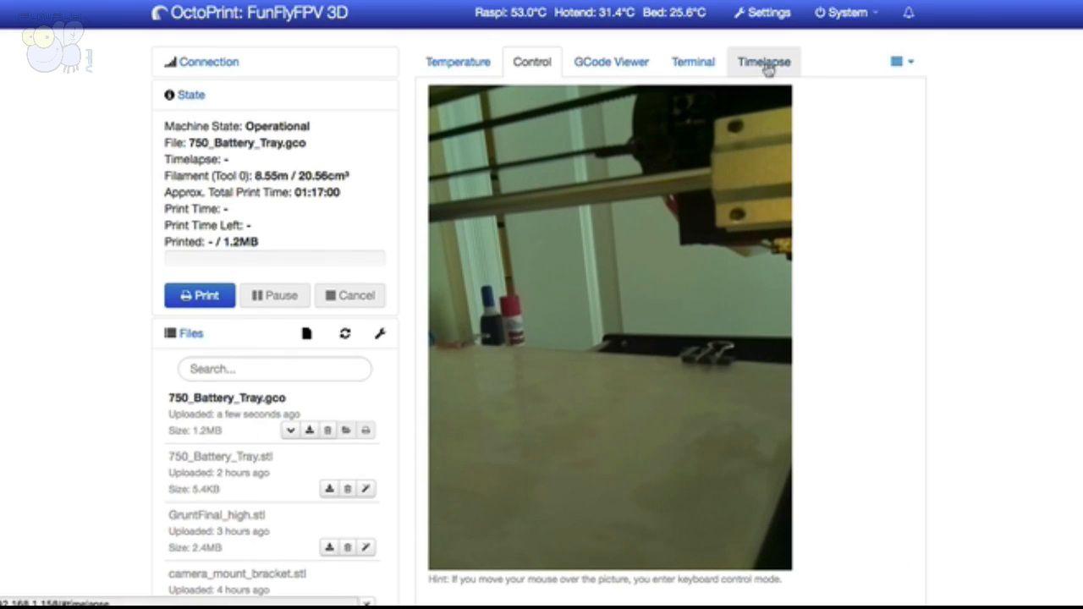
pyautogui.click(765, 60)
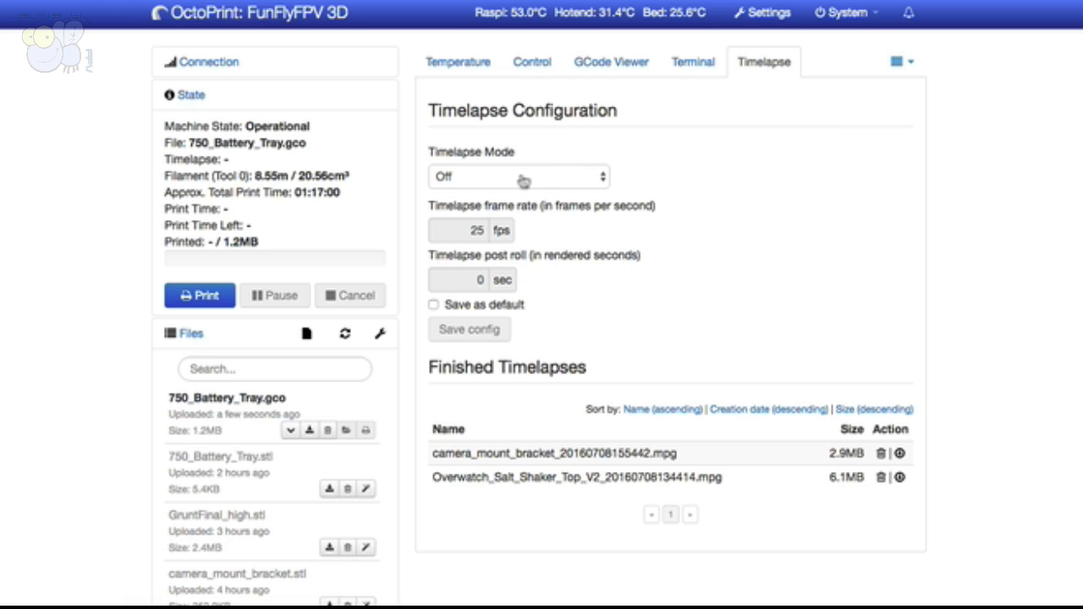
# Set timelapse mode to Timed with a 10-second interval.
pyautogui.click(516, 176)
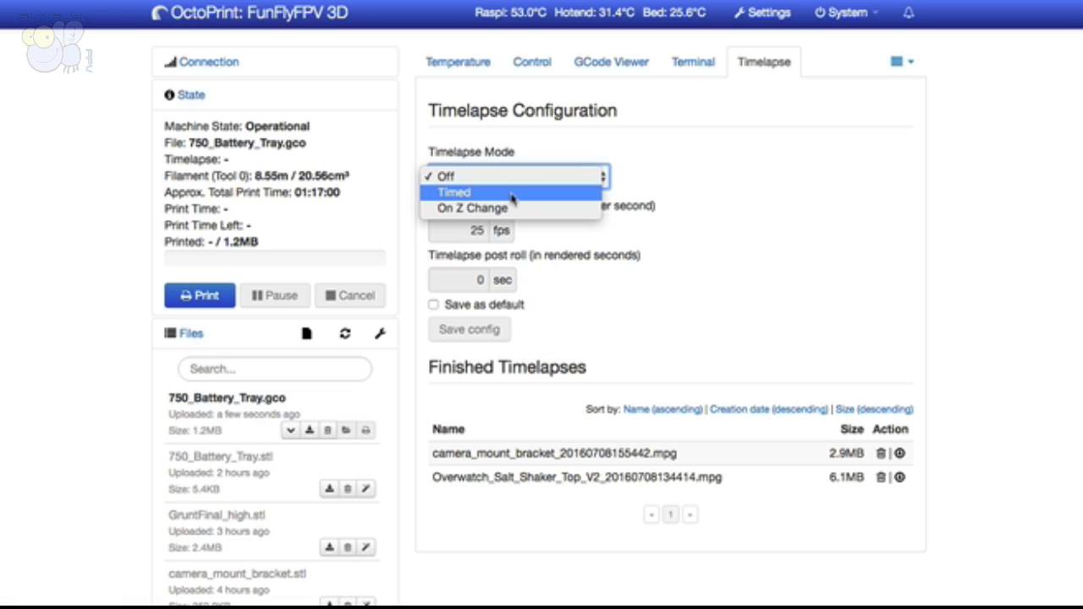
pyautogui.click(464, 193)
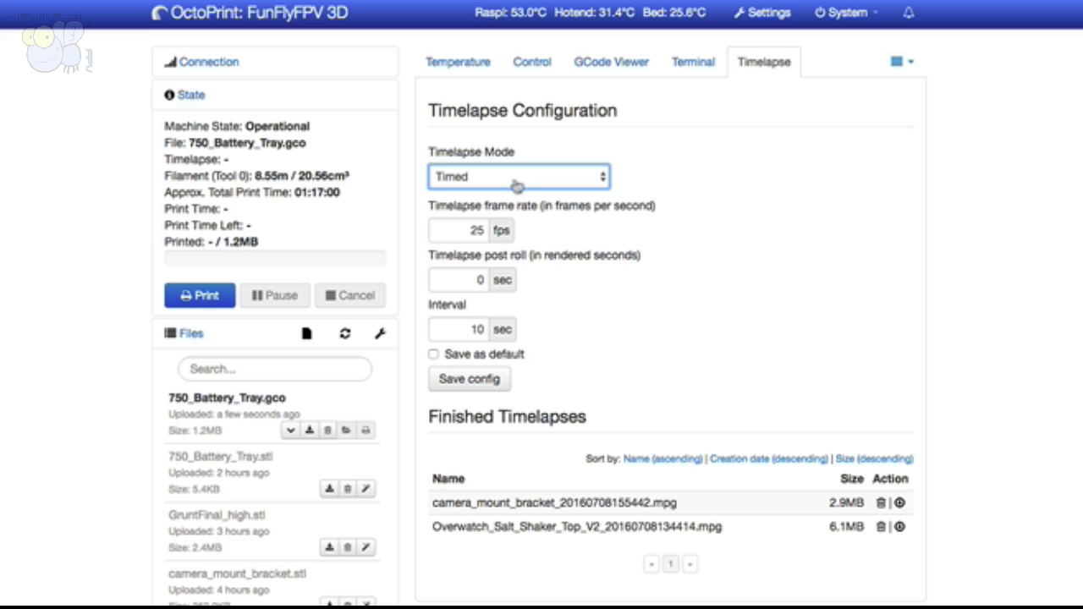
pyautogui.scroll(-3)
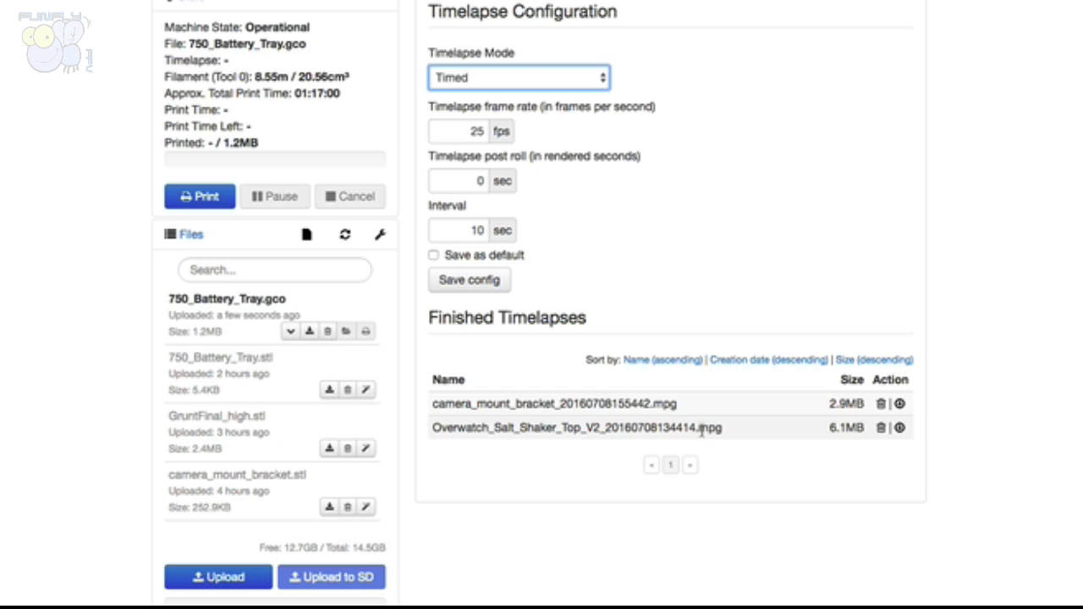
pyautogui.moveTo(911, 433)
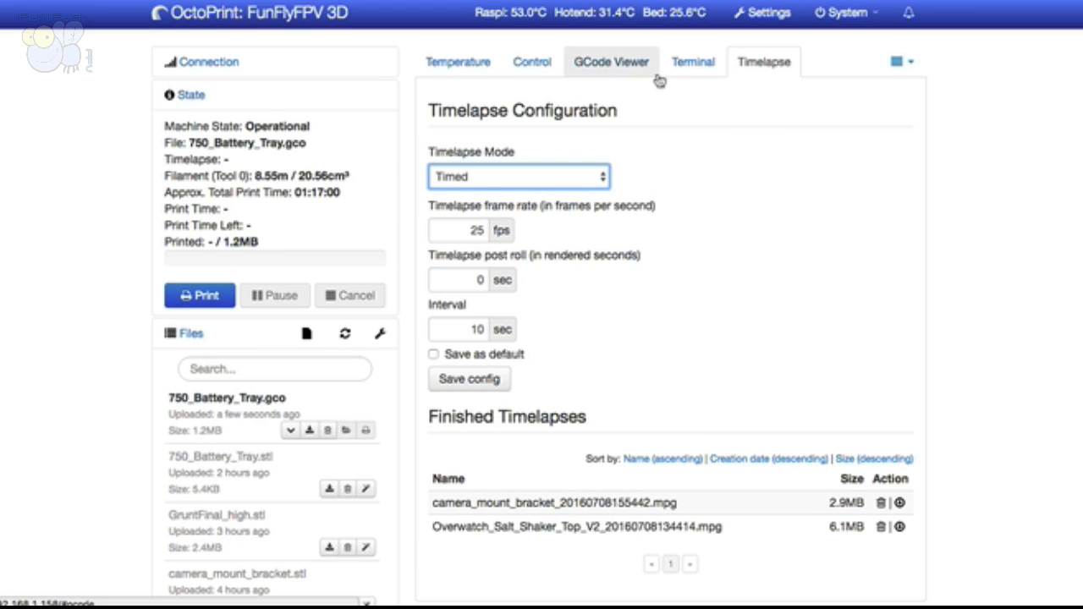
# Check the layer preview, the webcam view and the temperature graph in turn.
pyautogui.click(609, 61)
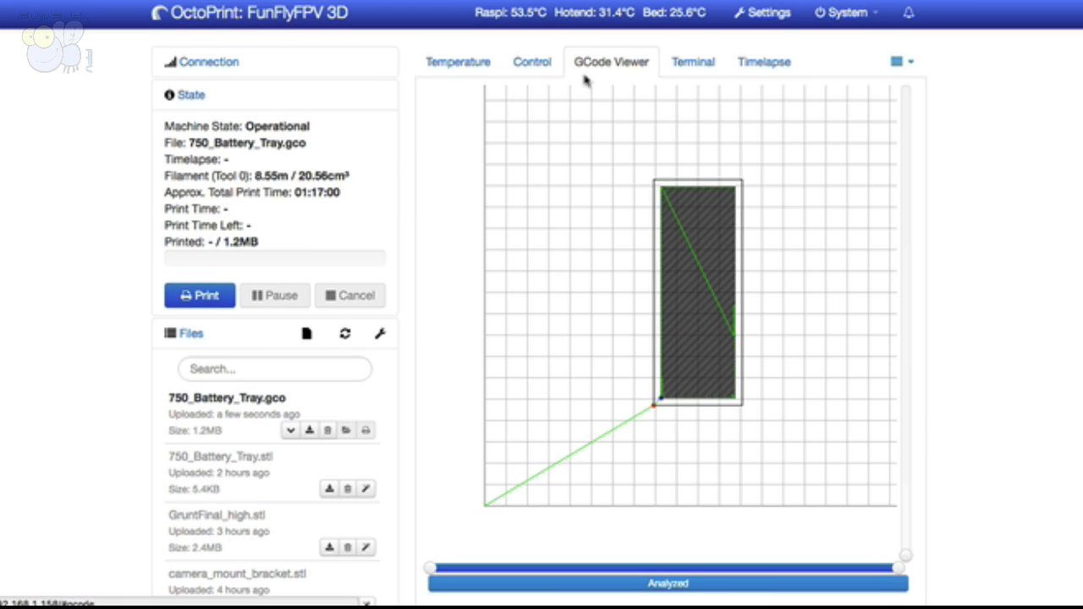
pyautogui.click(528, 61)
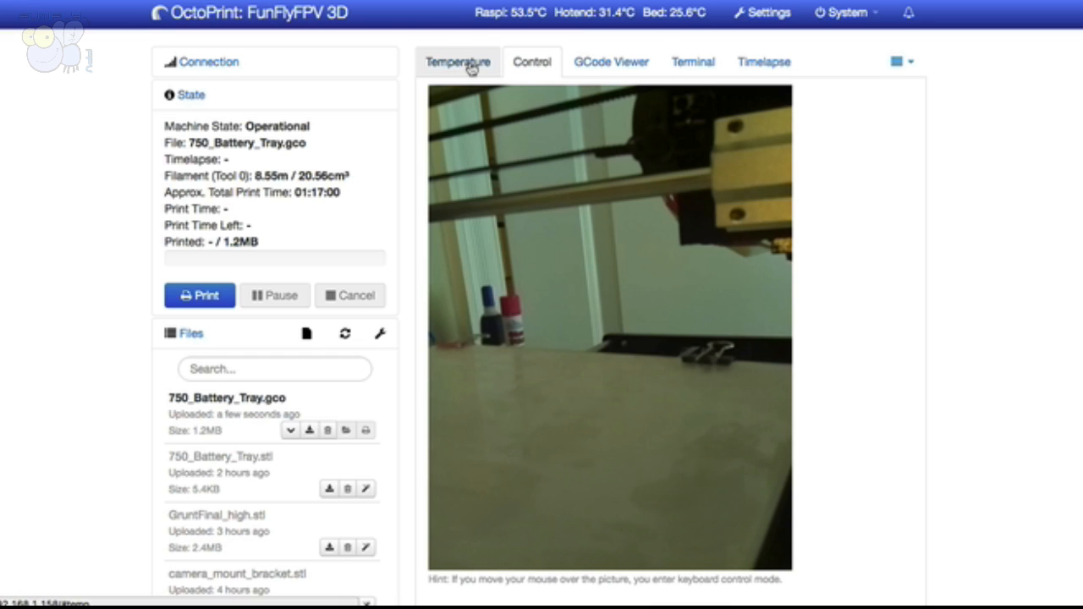
pyautogui.click(457, 61)
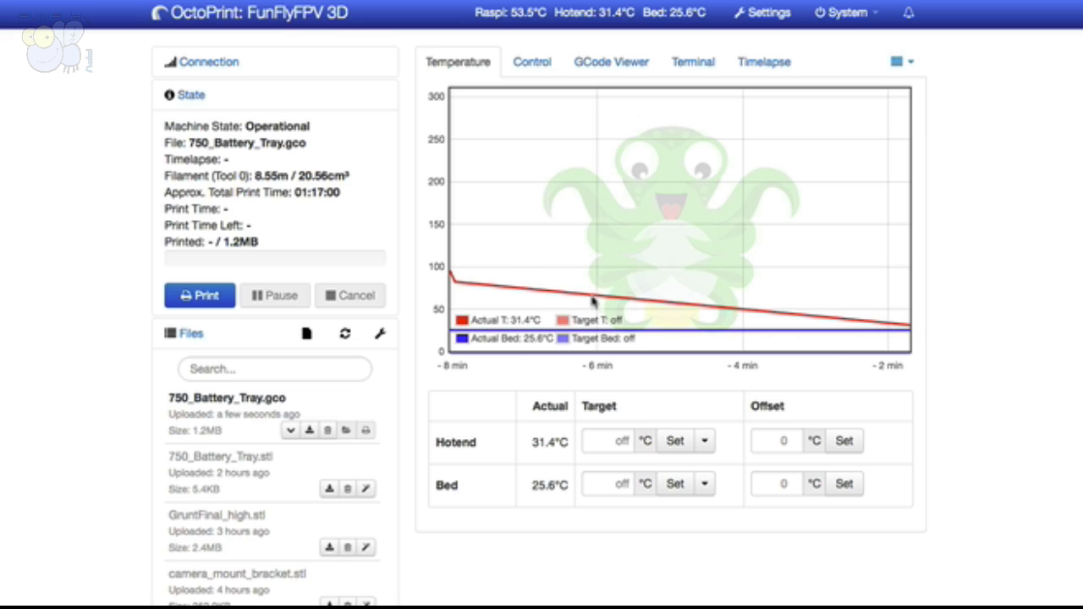
pyautogui.moveTo(555, 156)
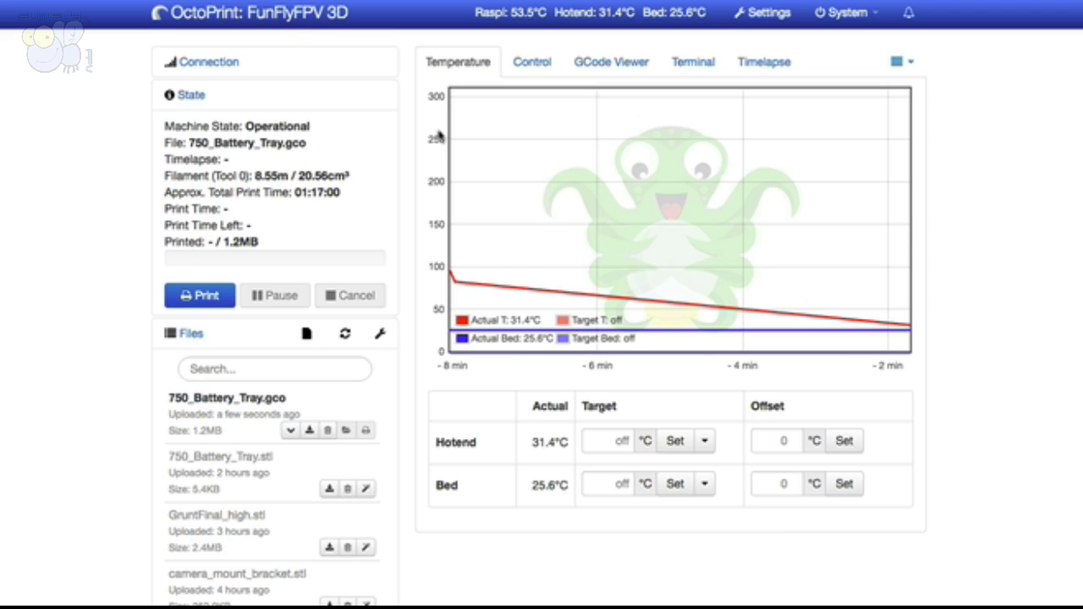
# Recheck the timed timelapse settings and return to the hotend and bed temperature graph.
pyautogui.click(763, 61)
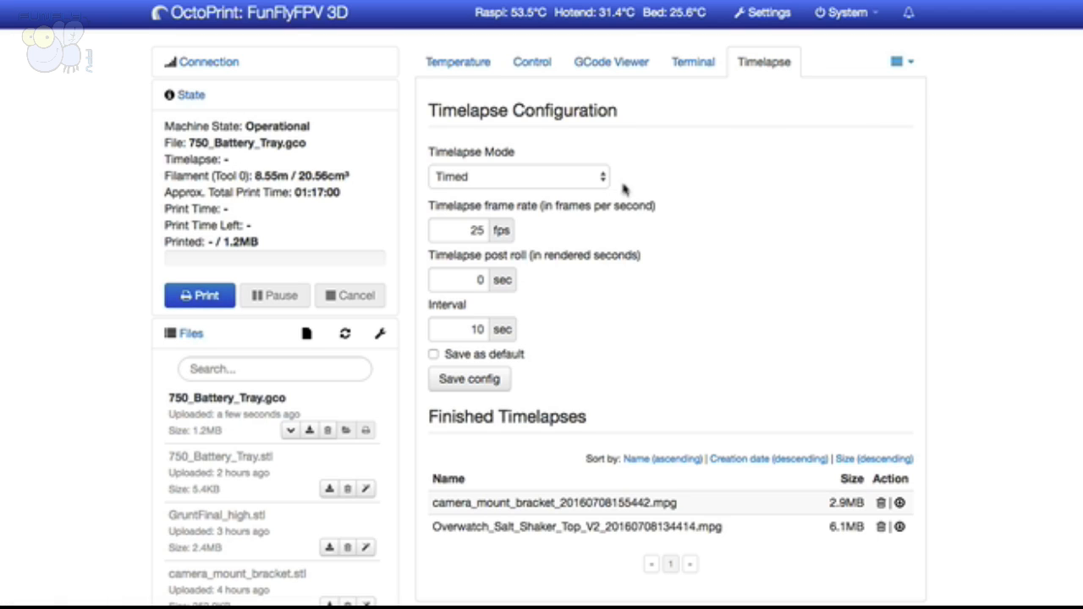
pyautogui.moveTo(518, 85)
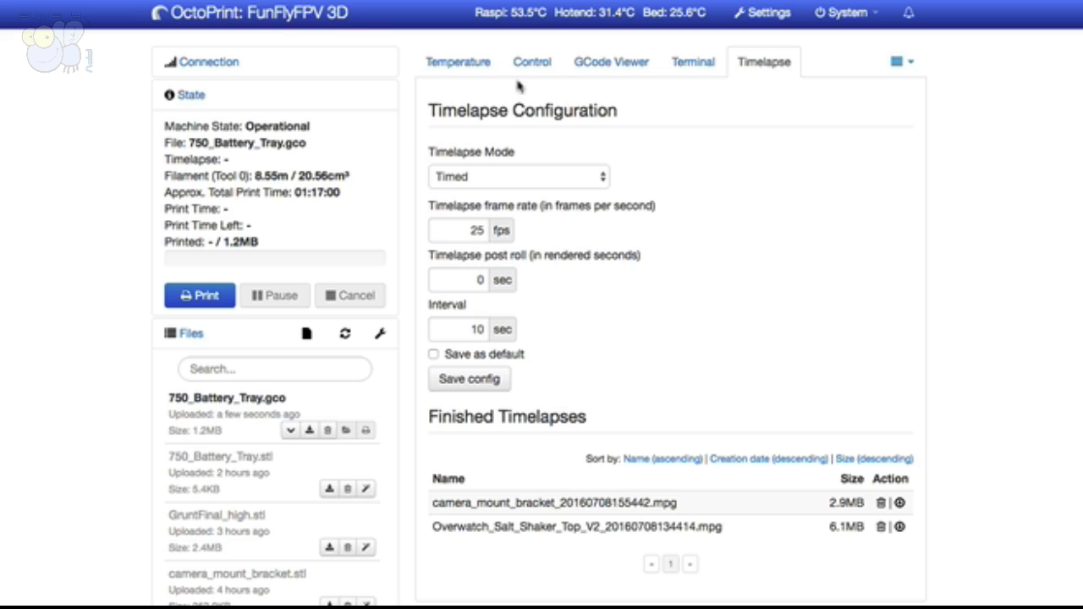
pyautogui.click(457, 60)
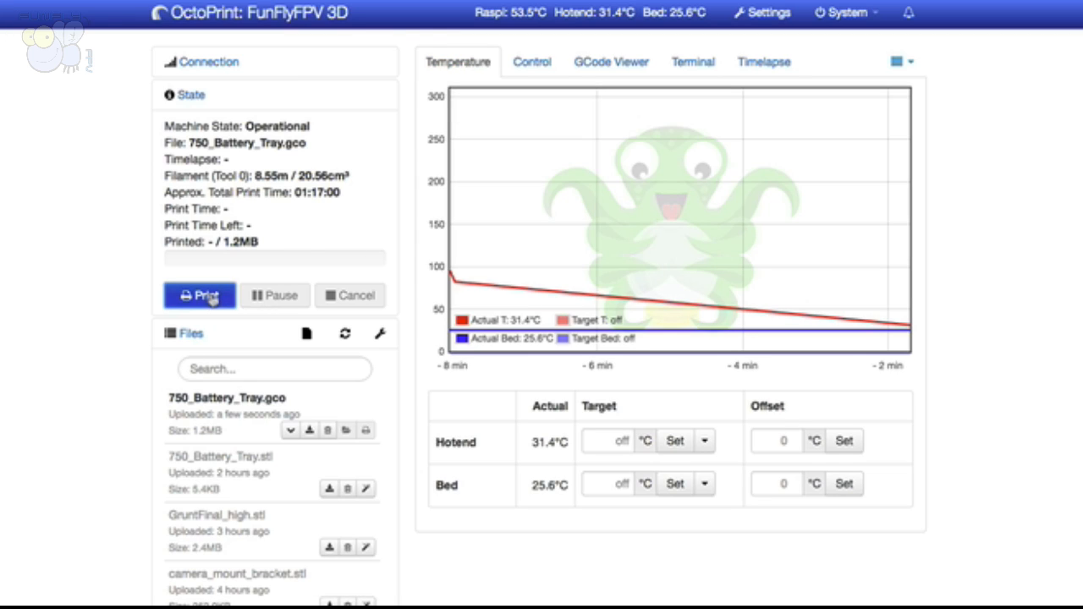
# Start printing 750_Battery_Tray.gco, let the hotend reach about 220°C, then watch the webcam.
pyautogui.click(200, 295)
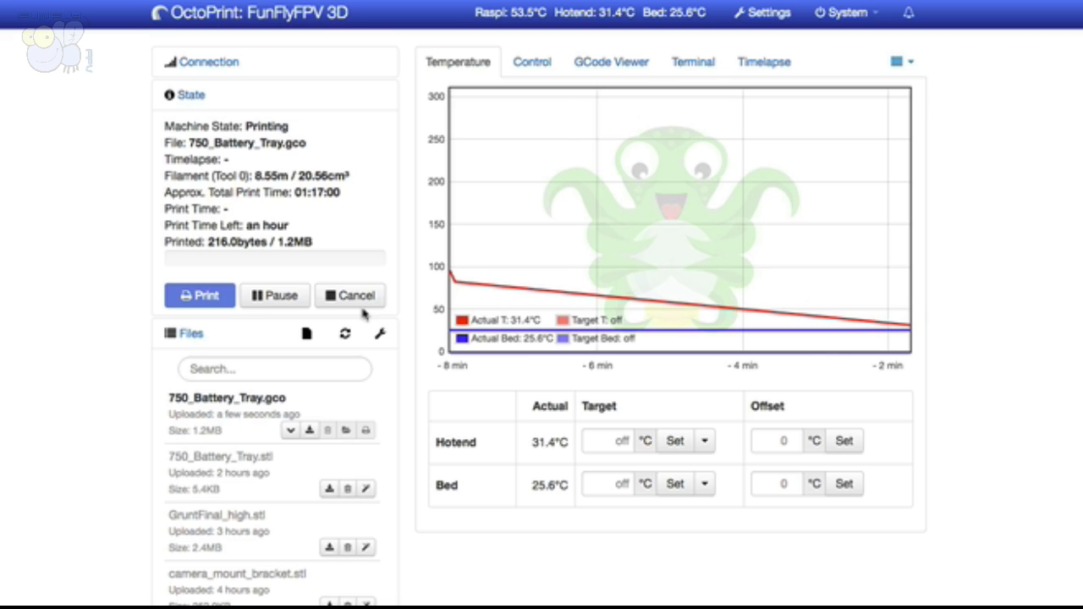
pyautogui.click(674, 440)
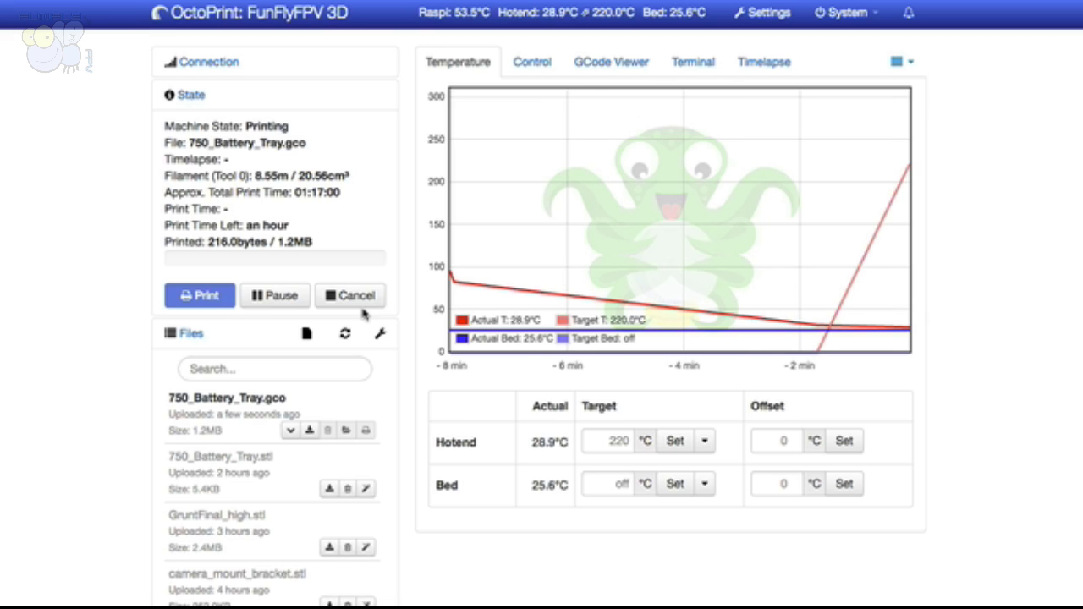
pyautogui.moveTo(667, 232)
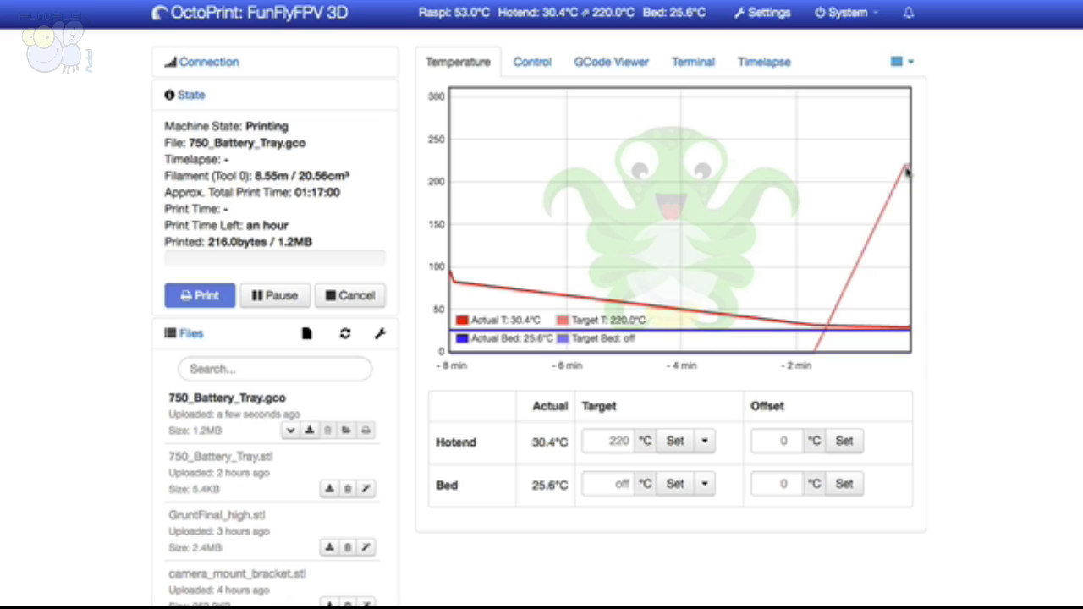
pyautogui.moveTo(850, 244)
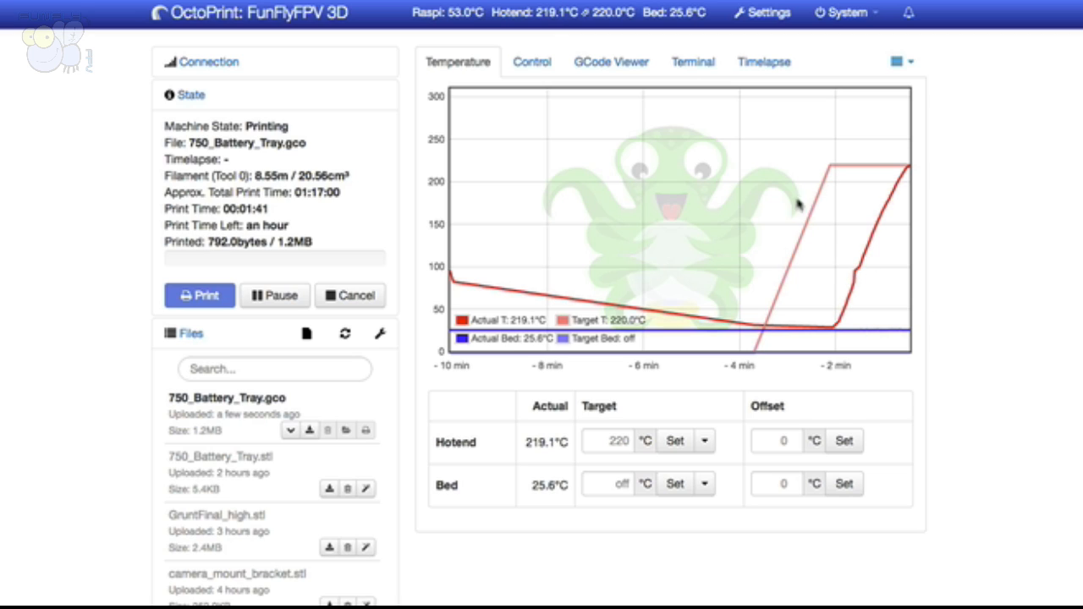
pyautogui.moveTo(907, 182)
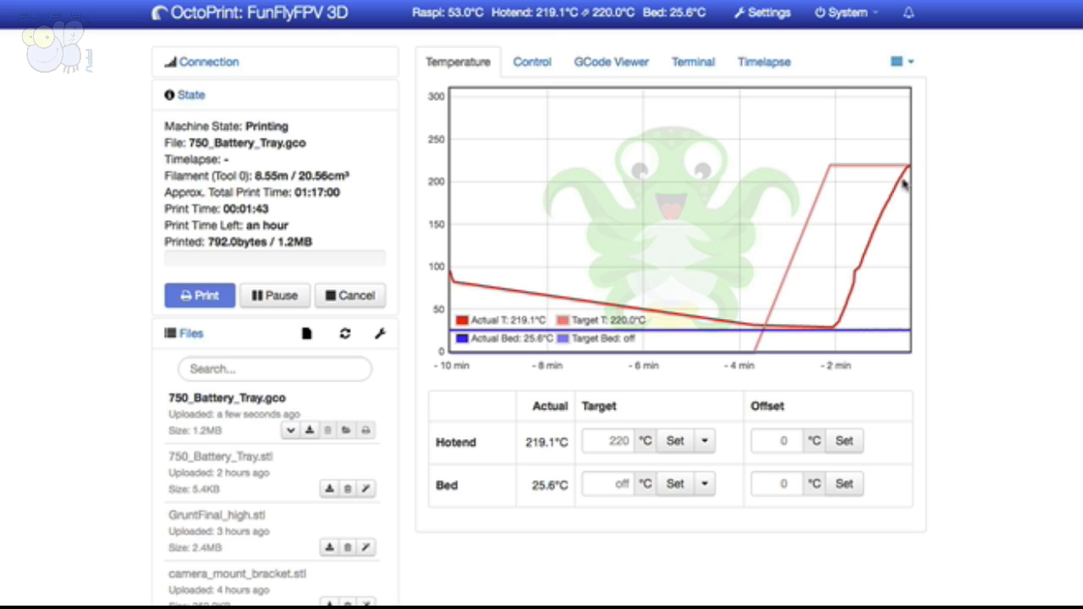
pyautogui.moveTo(619, 79)
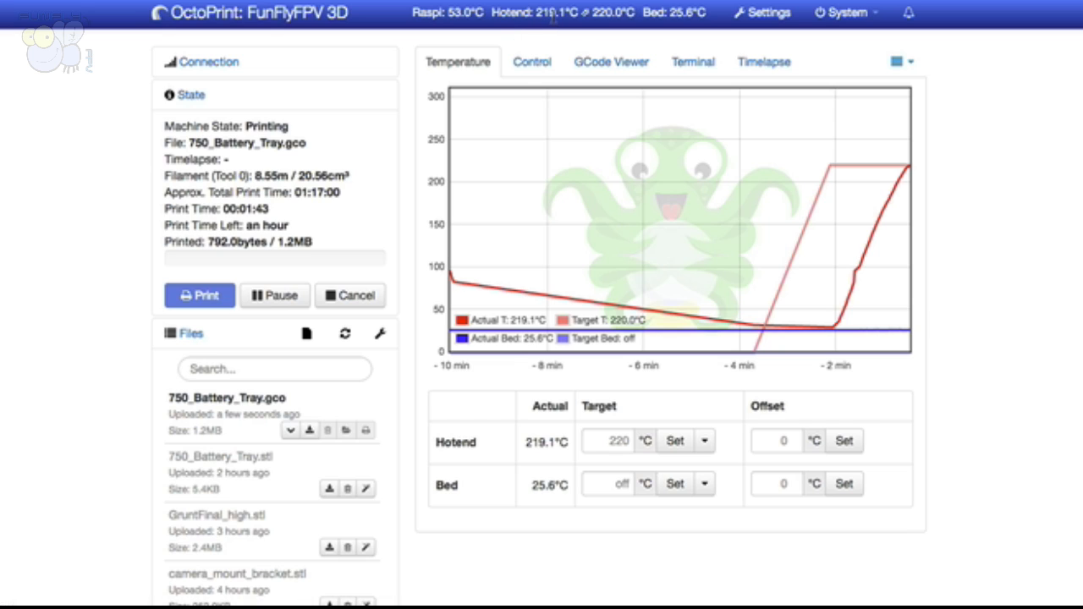
pyautogui.moveTo(792, 220)
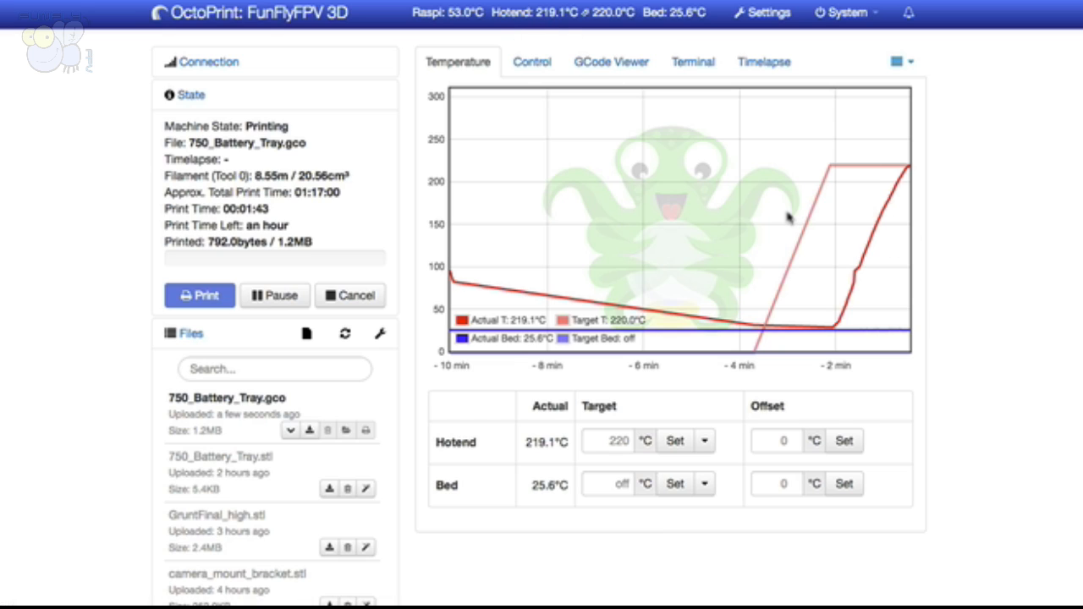
pyautogui.click(531, 61)
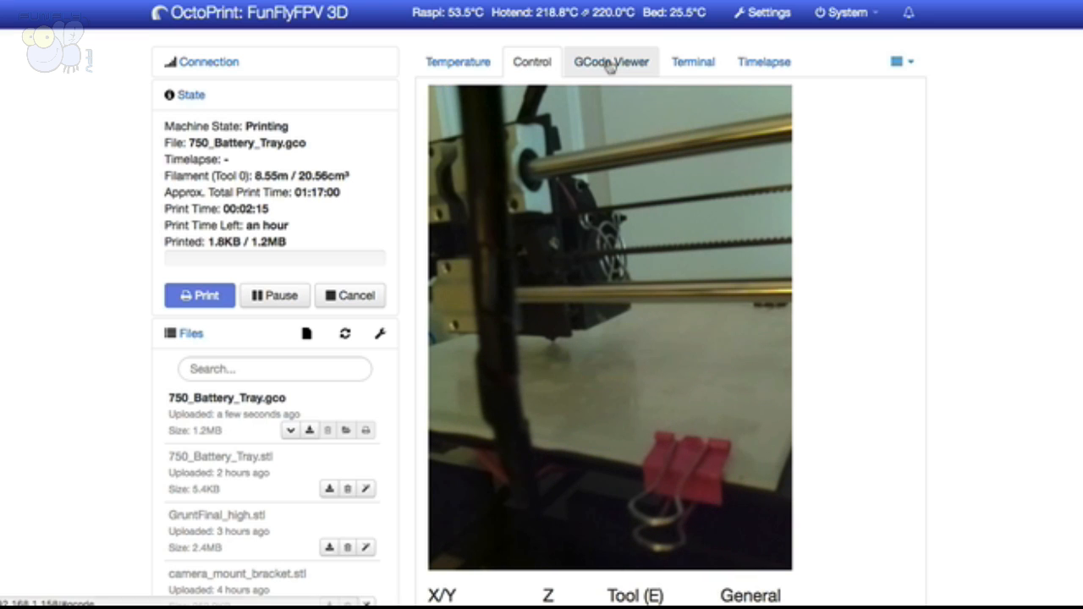
# Follow the first printing layer in the G-code viewer and read the model and layer info.
pyautogui.click(611, 61)
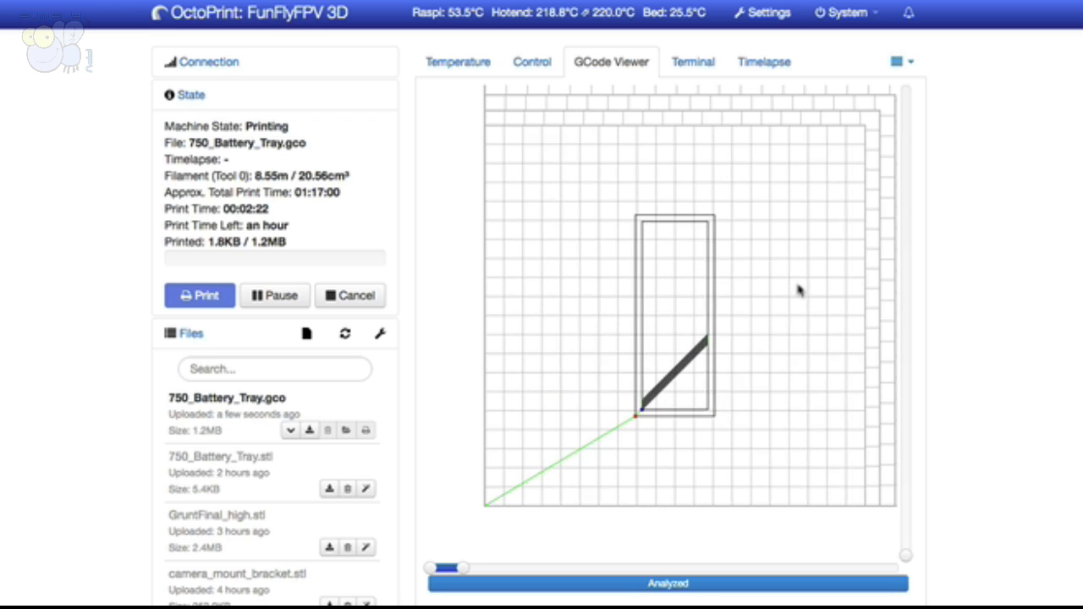
pyautogui.scroll(-3)
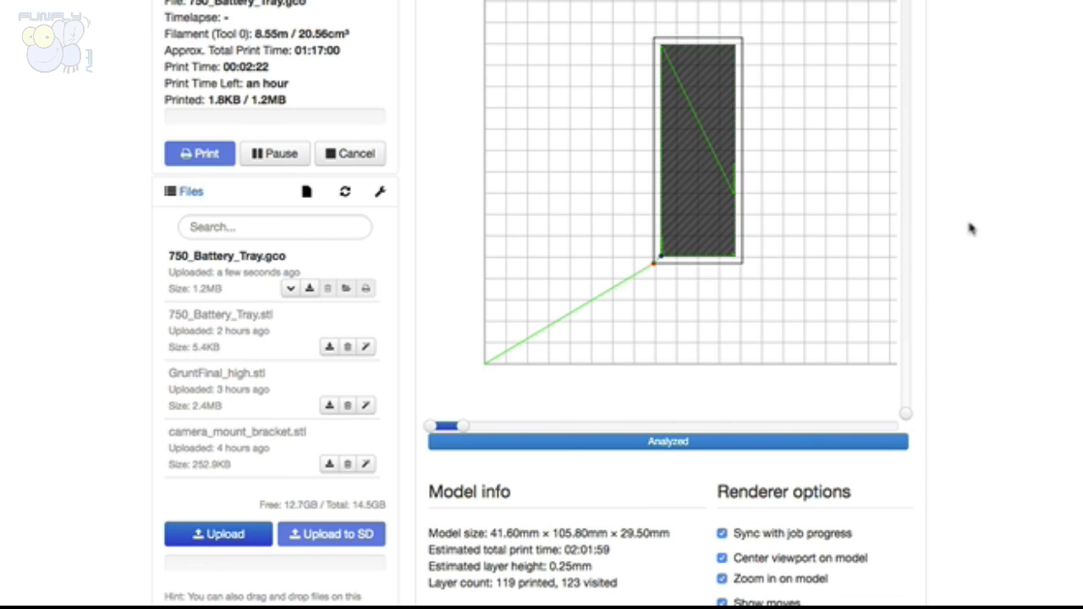
pyautogui.scroll(-3)
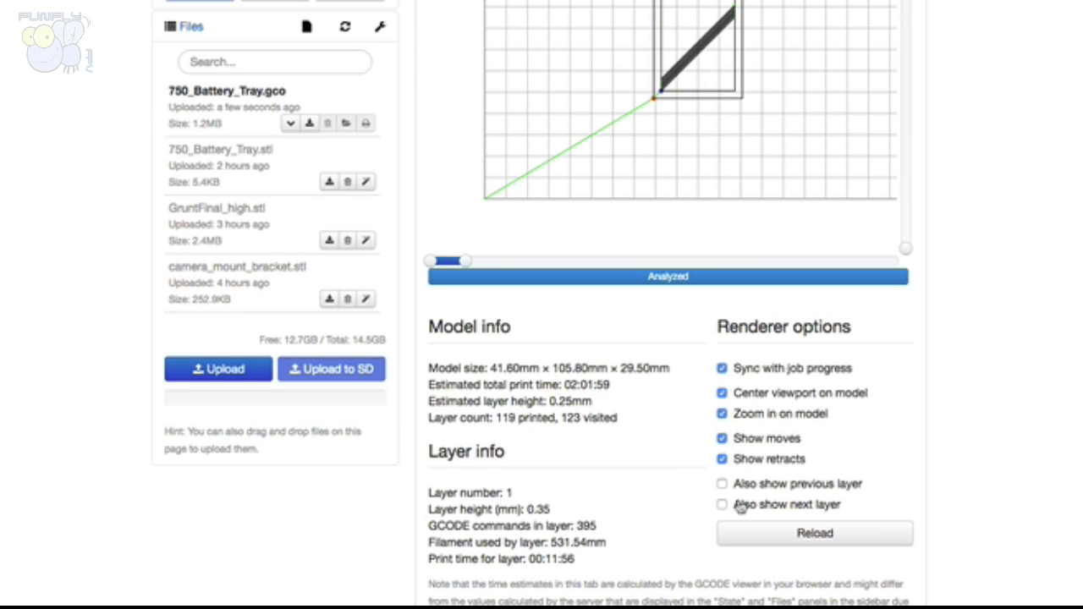
pyautogui.scroll(3)
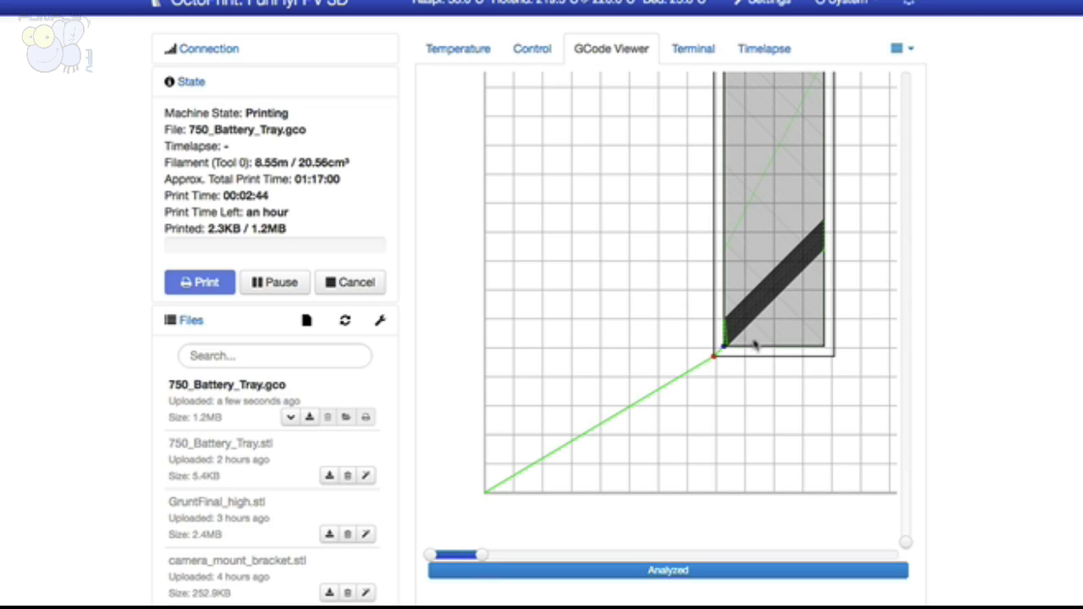
pyautogui.moveTo(819, 365)
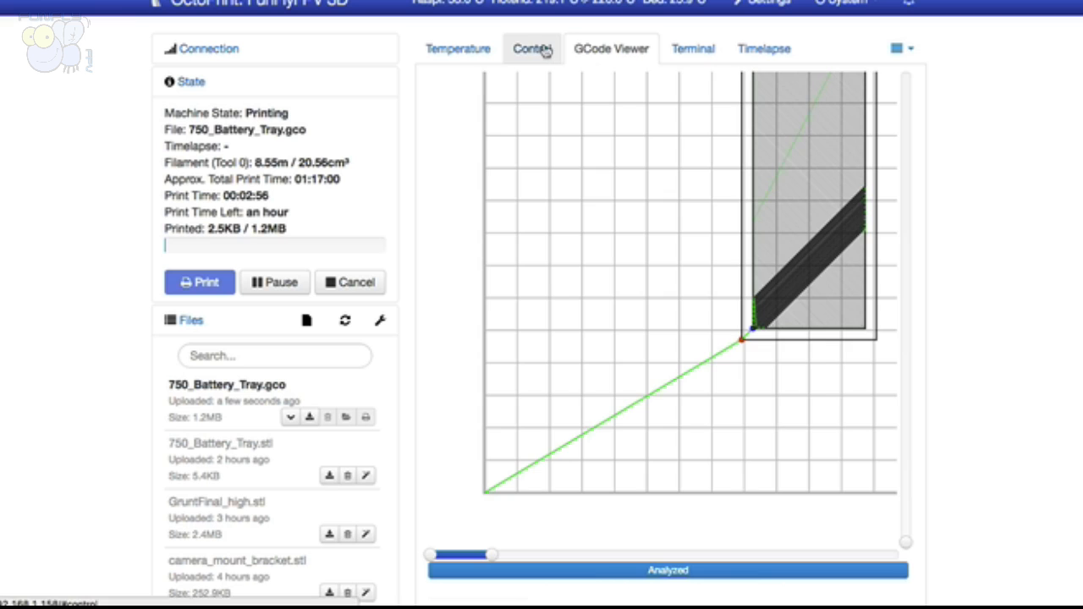
# Review the timelapse configuration and the printer command log in the Terminal while the print runs.
pyautogui.click(535, 48)
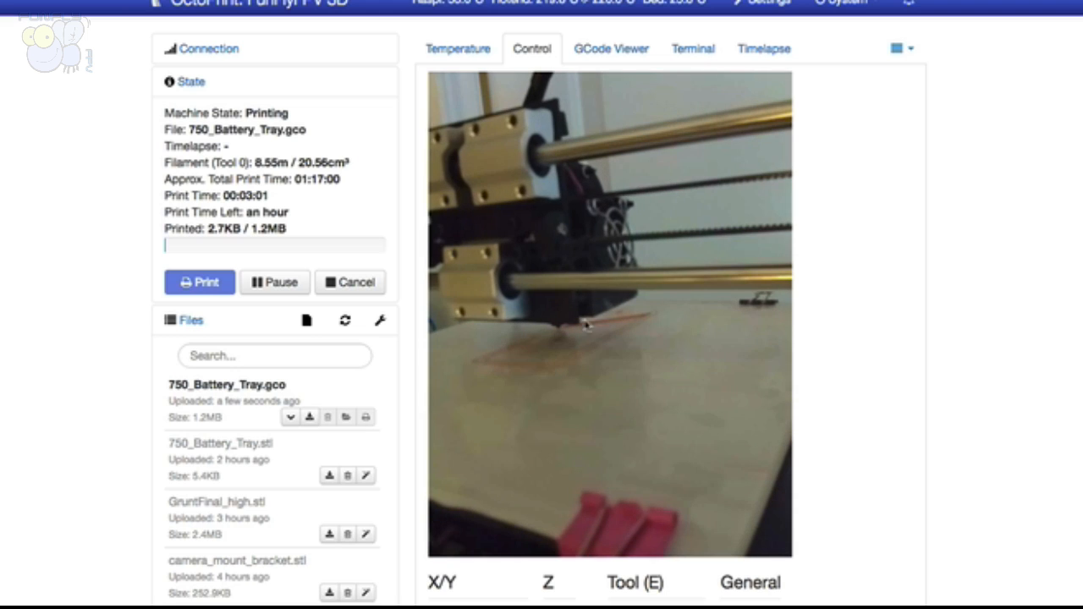
pyautogui.click(768, 47)
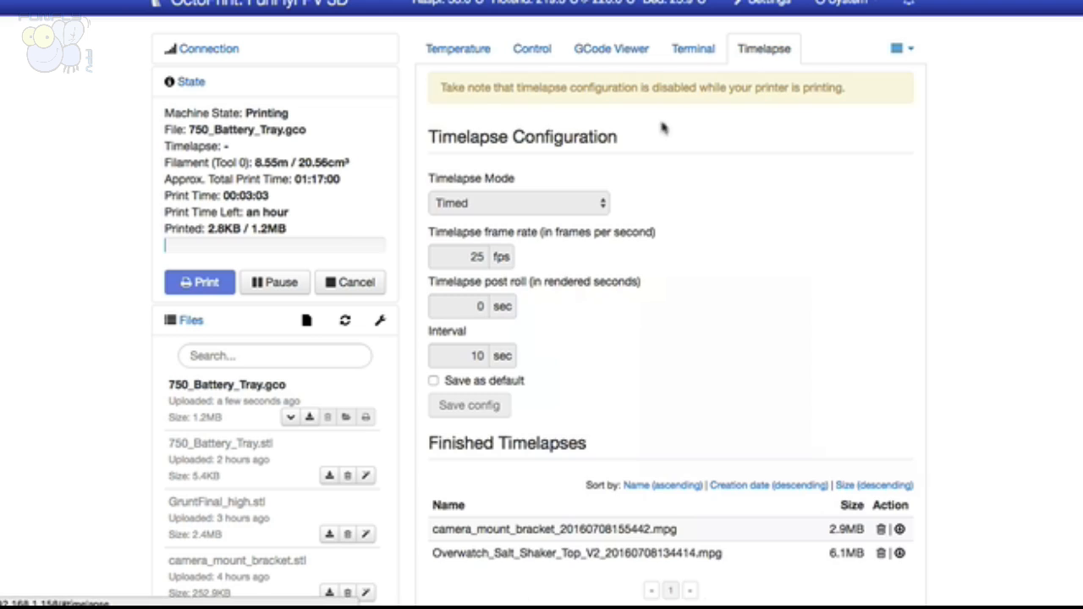
pyautogui.moveTo(525, 359)
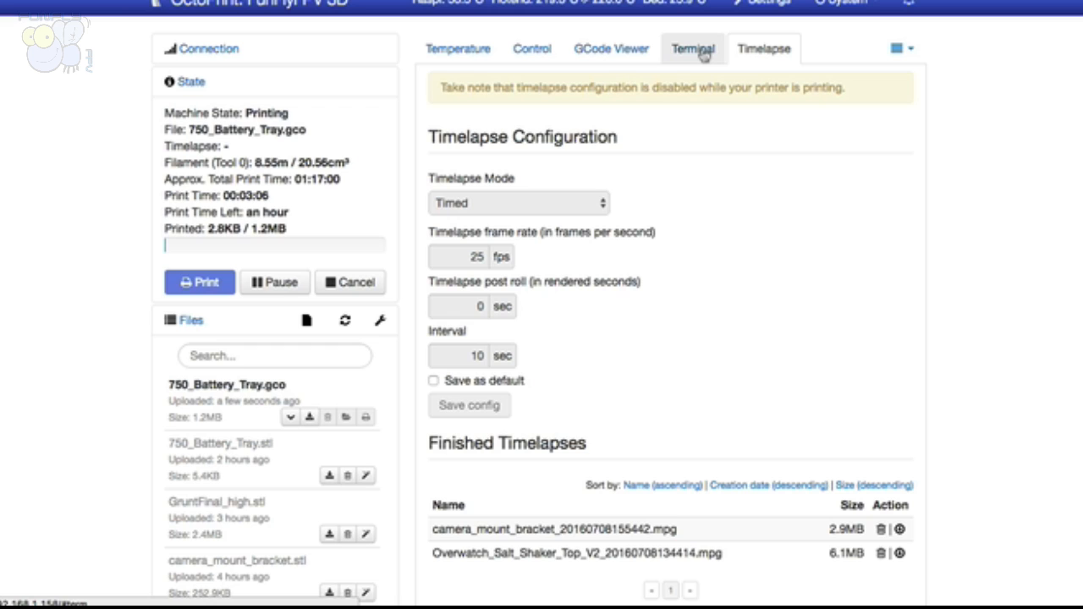
pyautogui.click(695, 47)
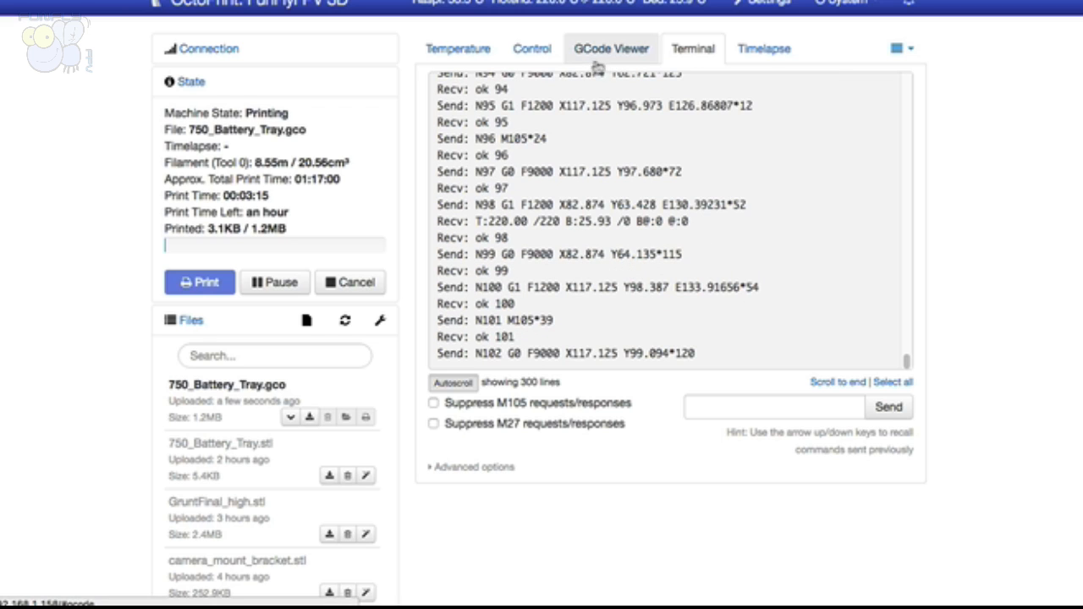
# Return to the Control view and scroll to watch the webcam feed of the first layer and the jog controls.
pyautogui.click(531, 47)
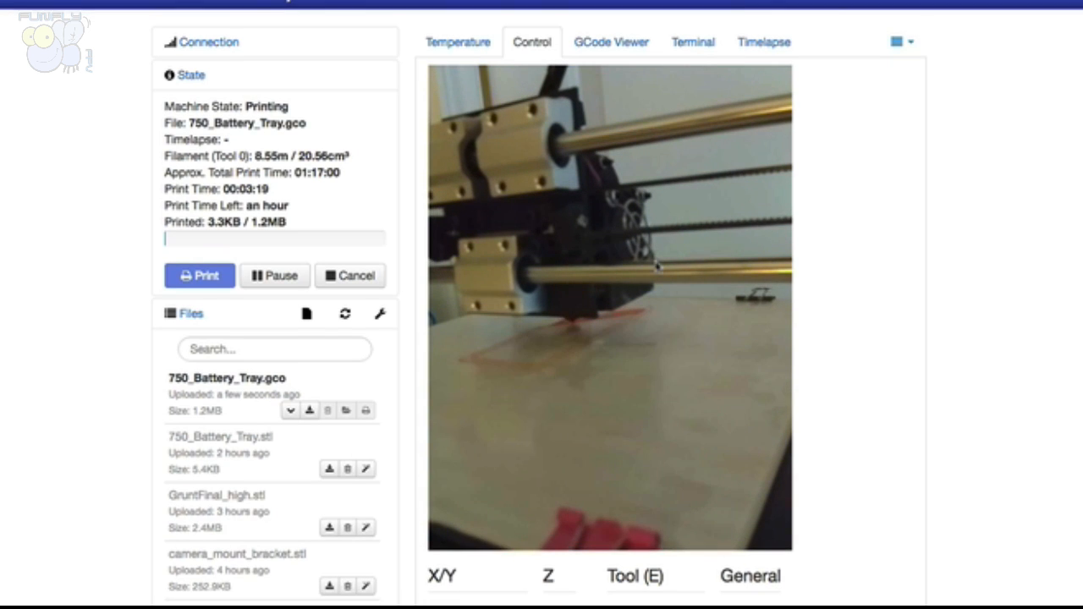
pyautogui.scroll(-3)
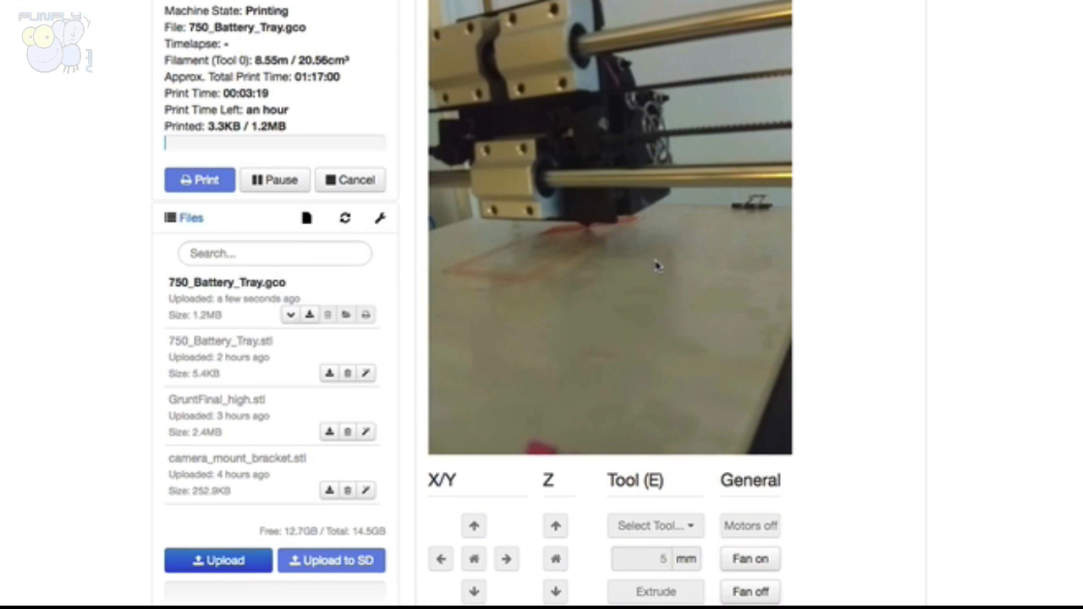
pyautogui.scroll(-3)
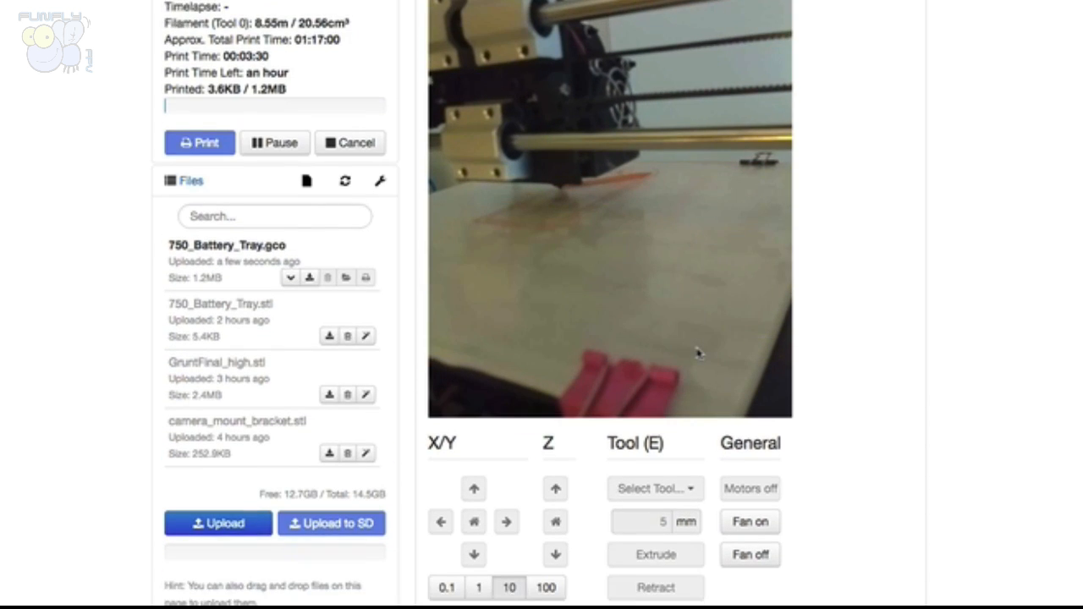
pyautogui.scroll(3)
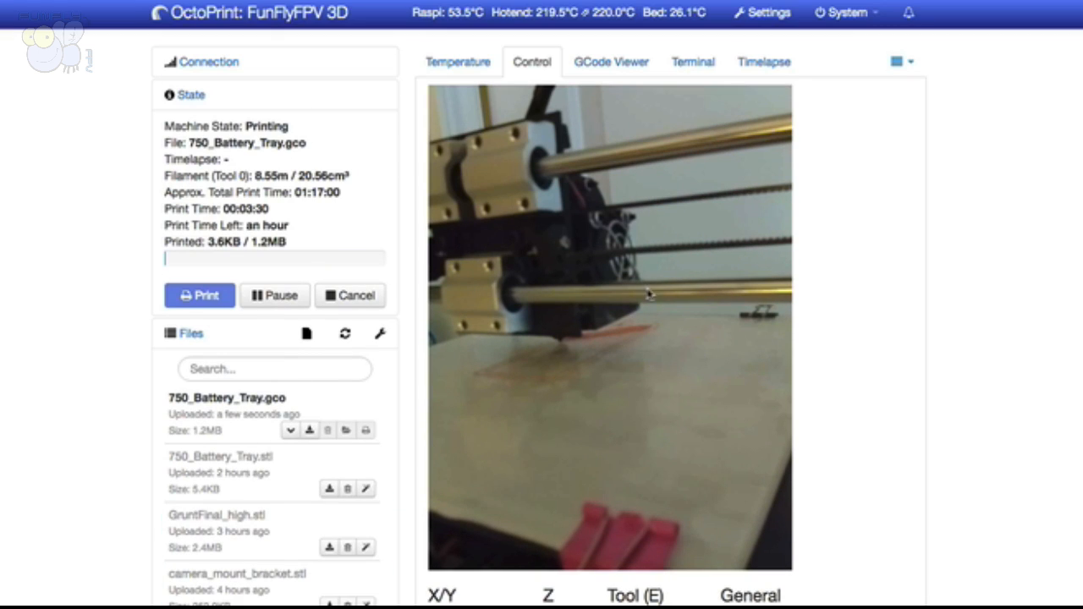
pyautogui.moveTo(662, 466)
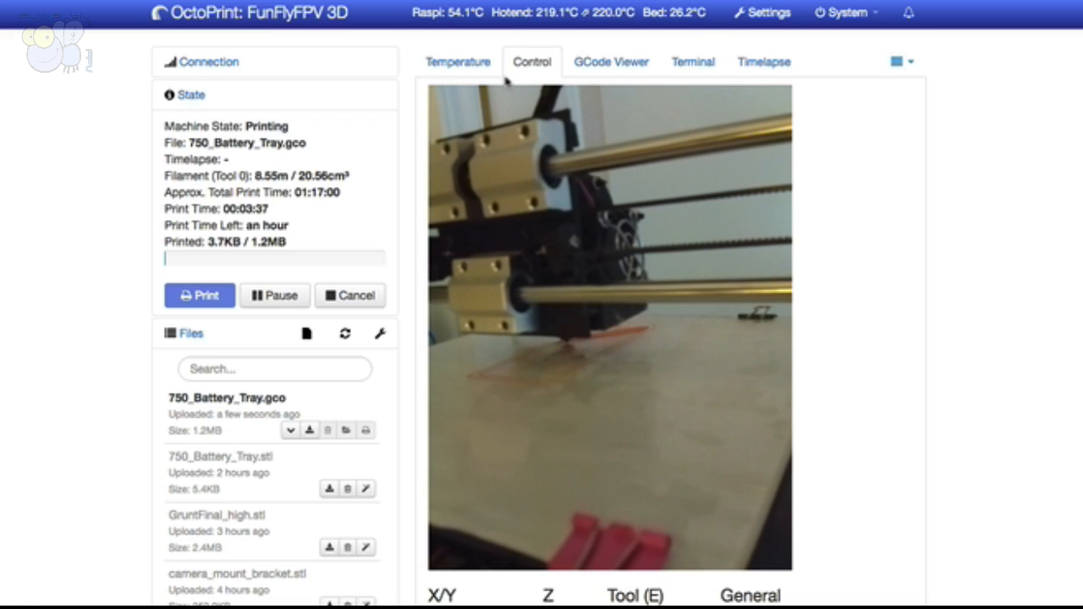
pyautogui.click(457, 61)
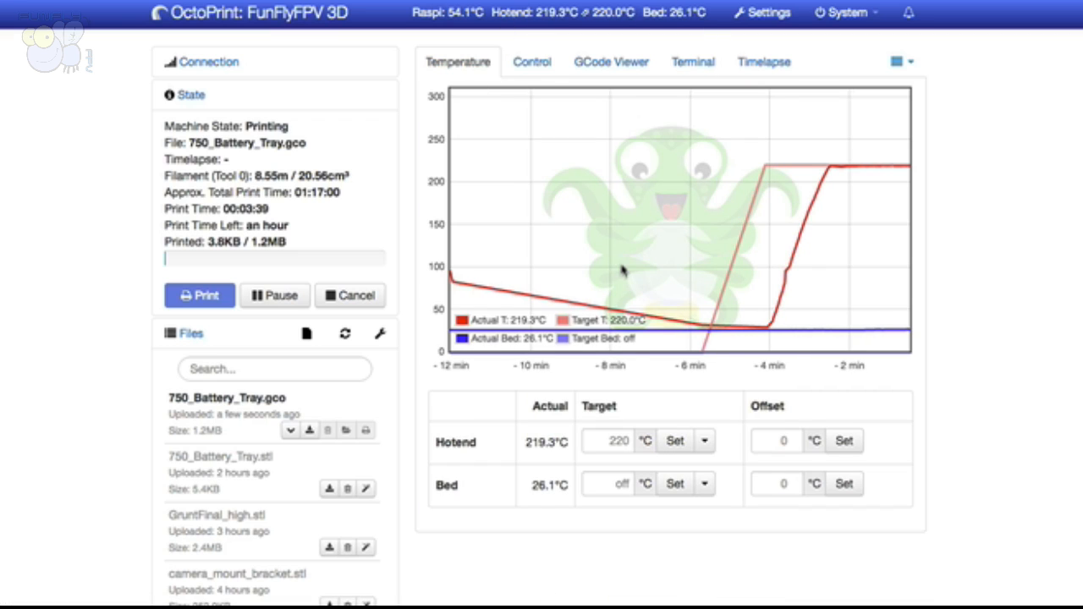
pyautogui.scroll(-3)
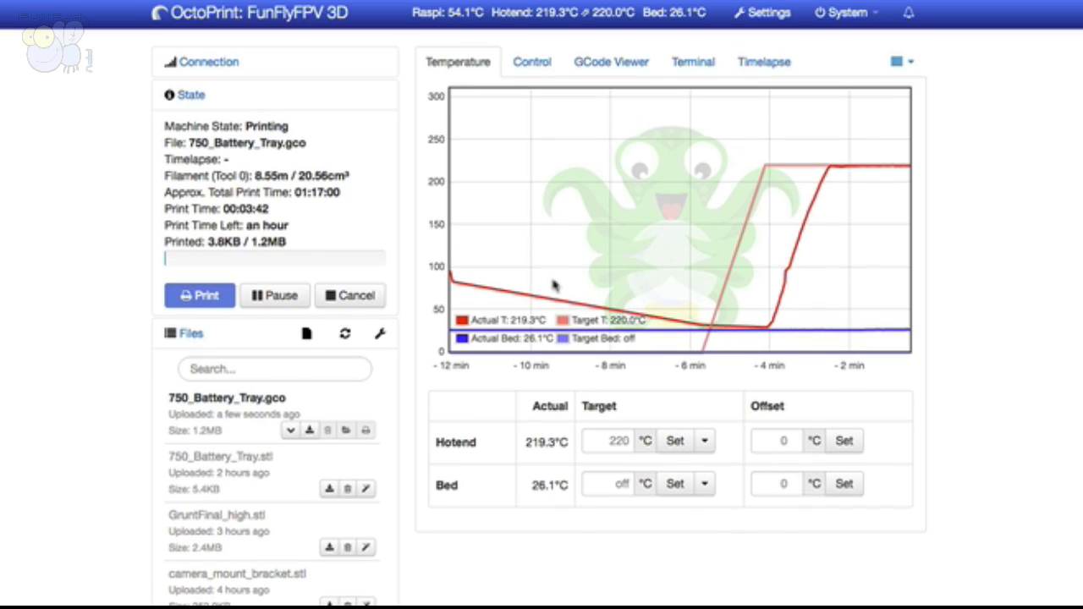
pyautogui.moveTo(711, 296)
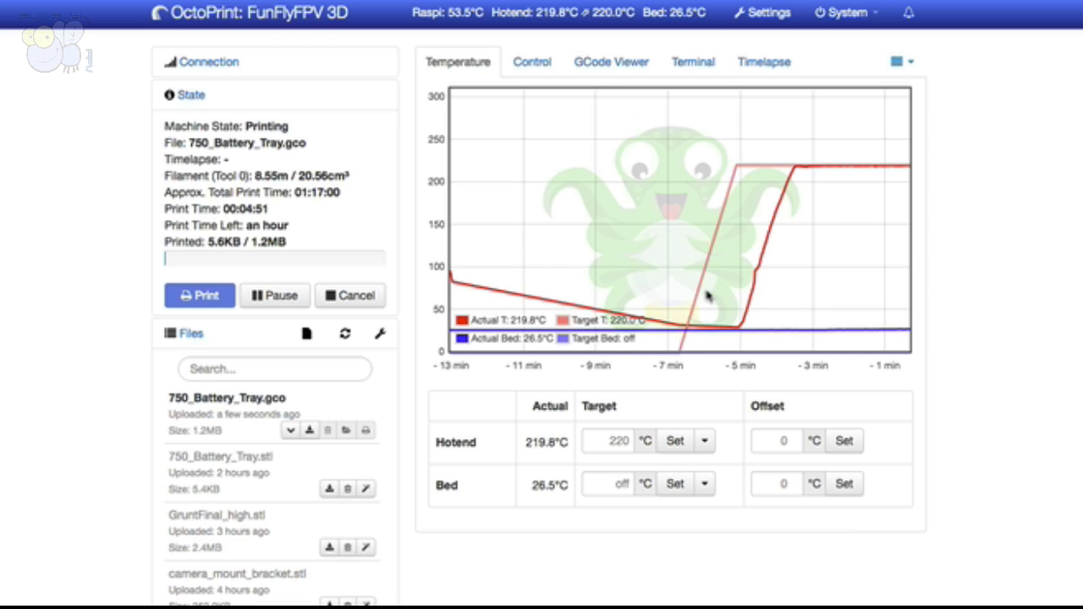
pyautogui.moveTo(694, 261)
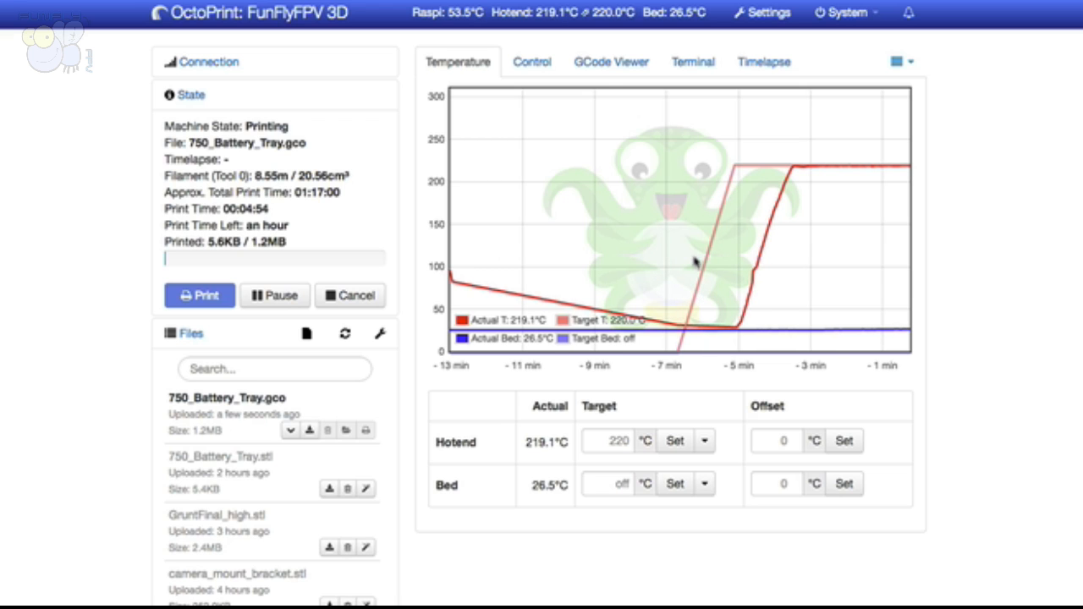
pyautogui.click(532, 61)
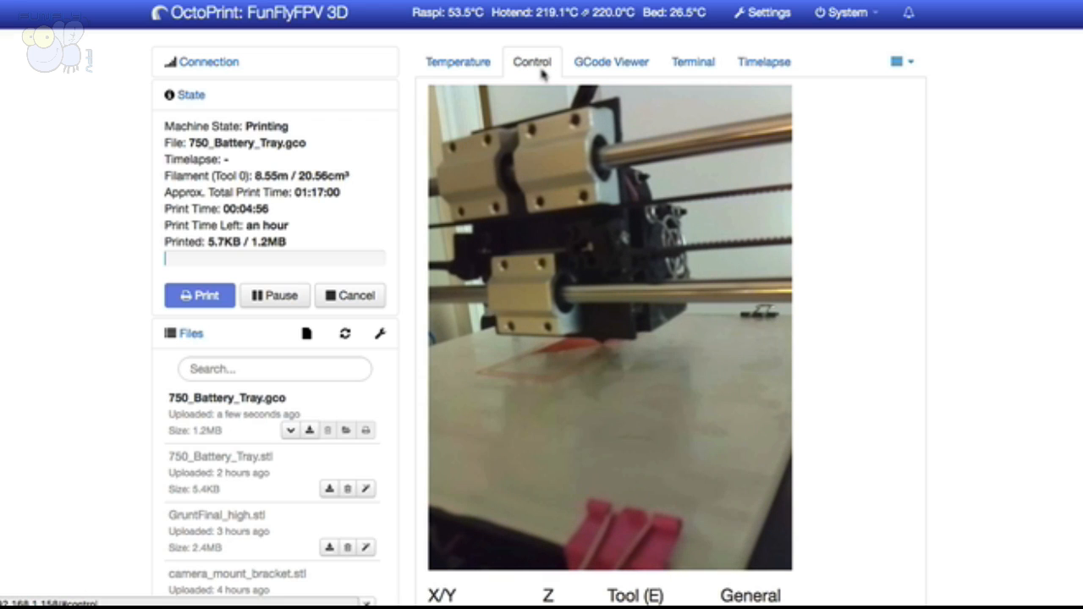